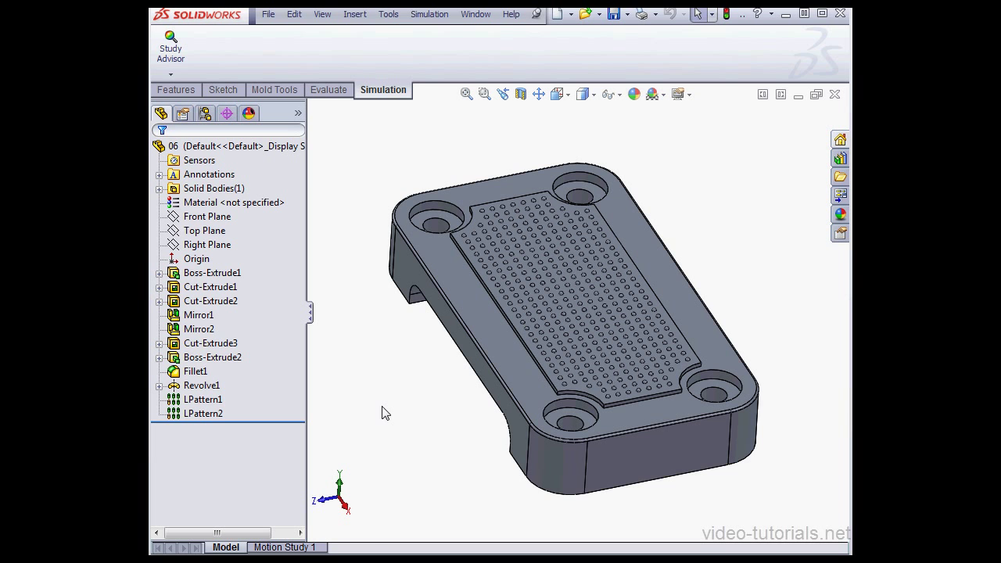
{"action": "mouse_move", "coordinate": [397, 410]}
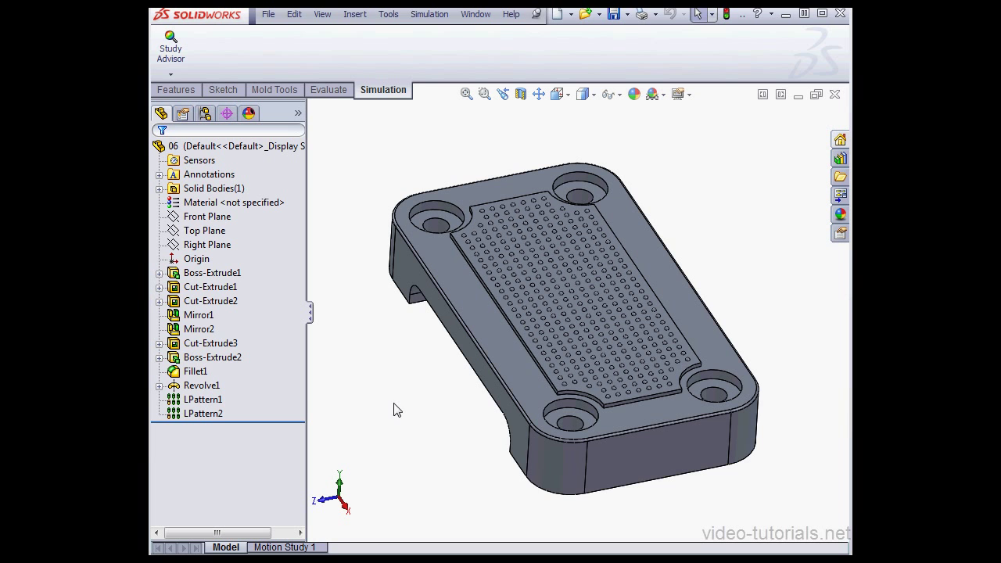
Highlight Fillet1, LPattern1 and LPattern2 in the feature tree to review the dimple features.
{"action": "left_click", "coordinate": [194, 371]}
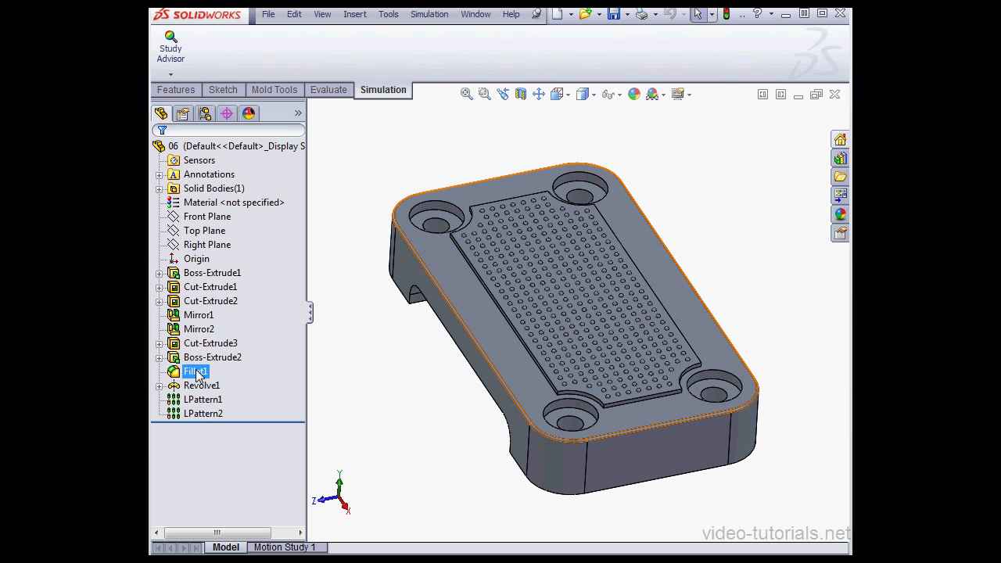
{"action": "left_click", "coordinate": [203, 401]}
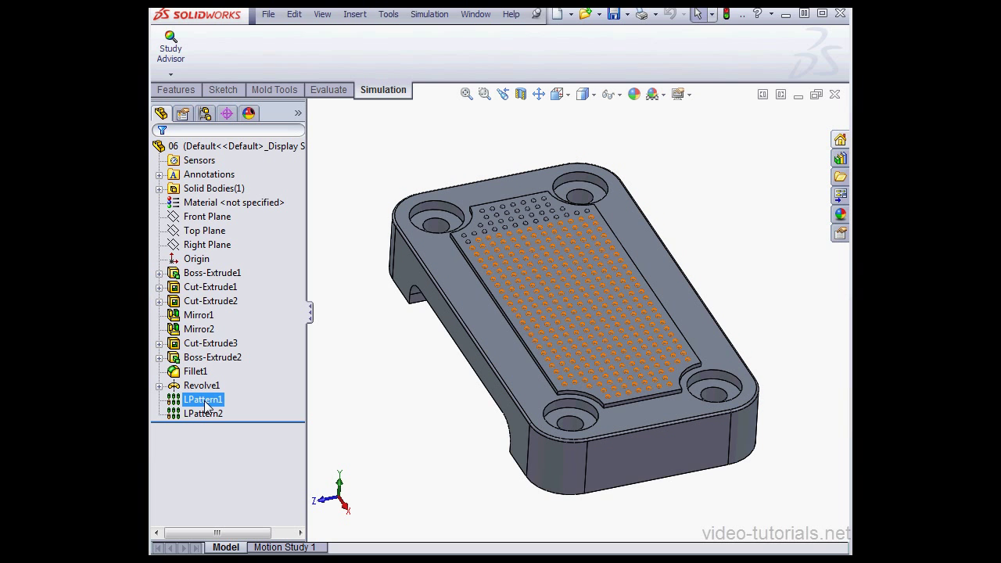
{"action": "left_click", "coordinate": [203, 413]}
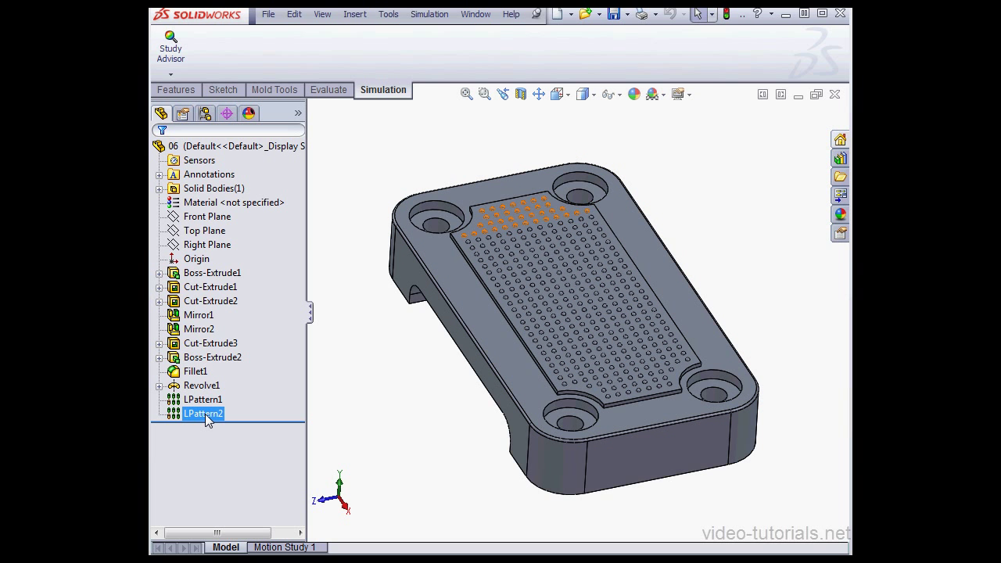
{"action": "mouse_move", "coordinate": [219, 420]}
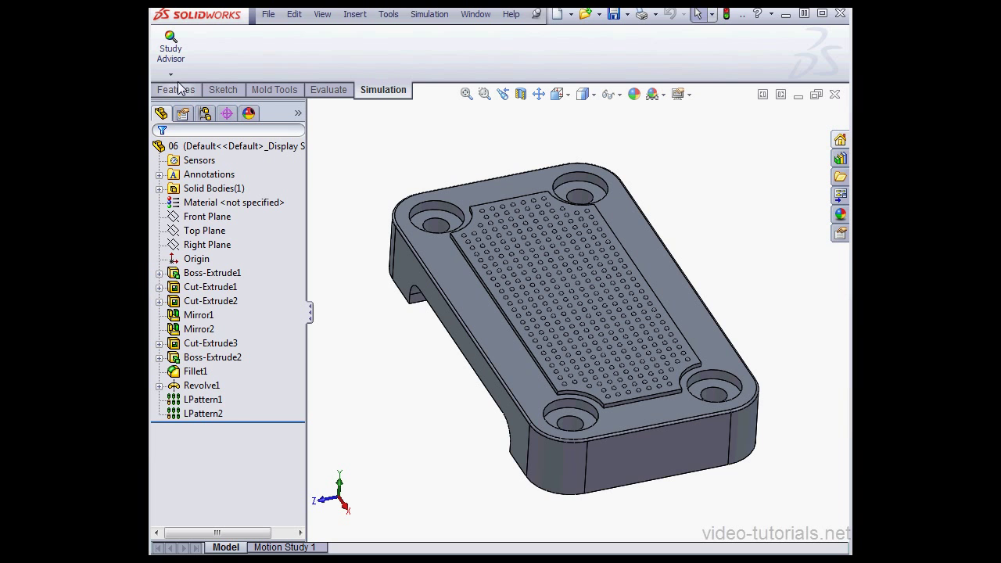
Create a new static simulation study, Study 1, via the Study Advisor.
{"action": "left_click", "coordinate": [169, 39]}
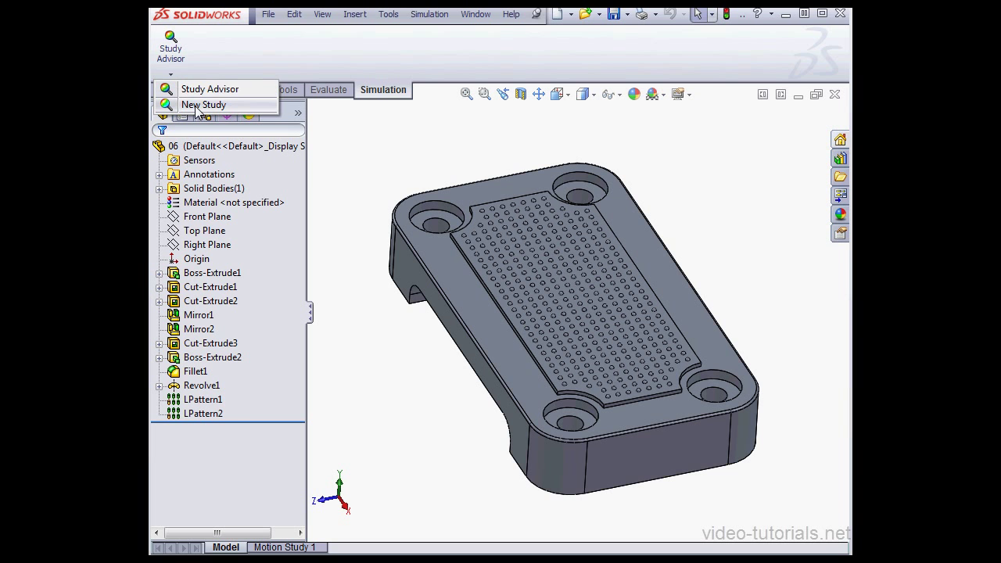
{"action": "left_click", "coordinate": [203, 103]}
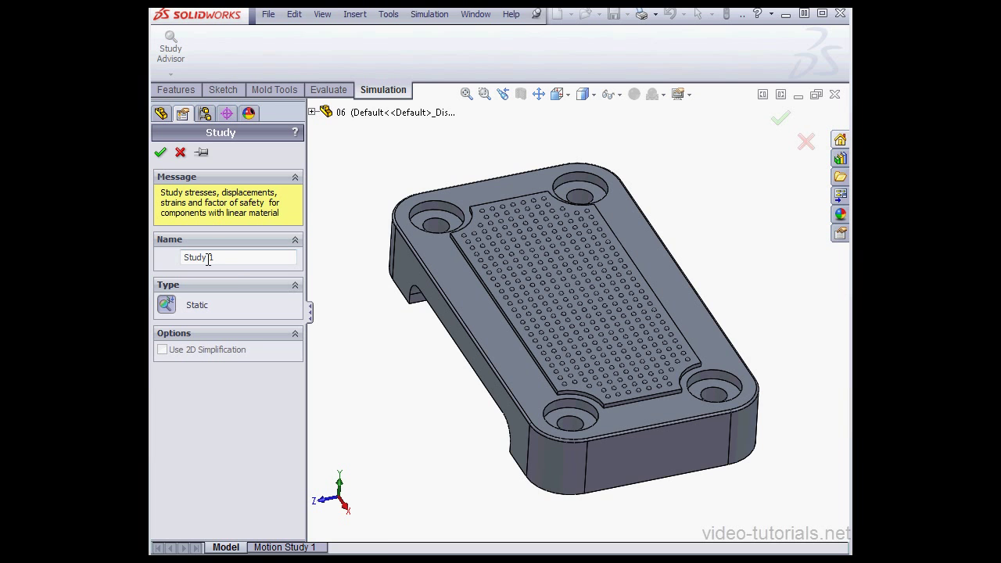
{"action": "left_click", "coordinate": [159, 153]}
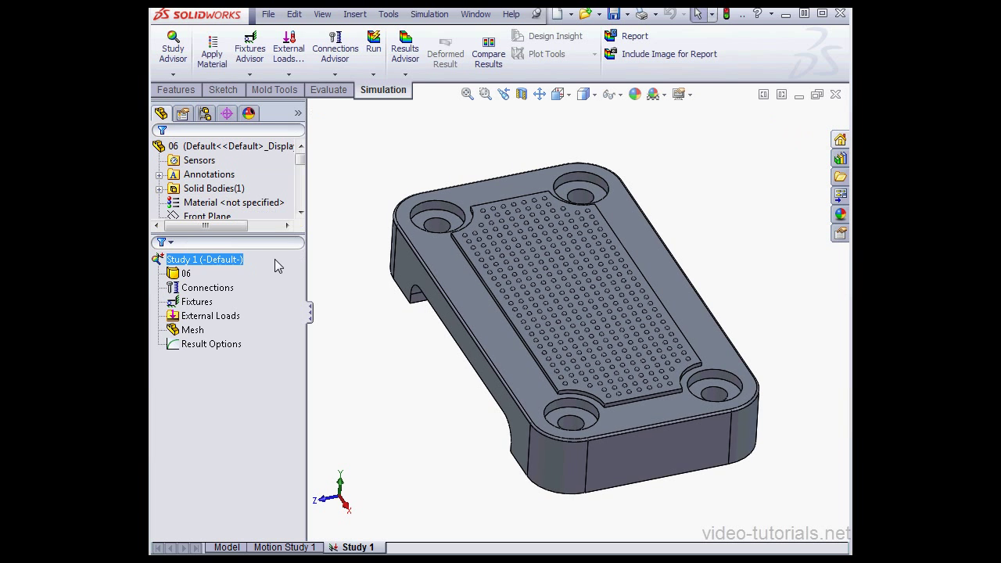
Assign AISI 1020 steel to the part in Study 1 from the material library.
{"action": "right_click", "coordinate": [186, 272]}
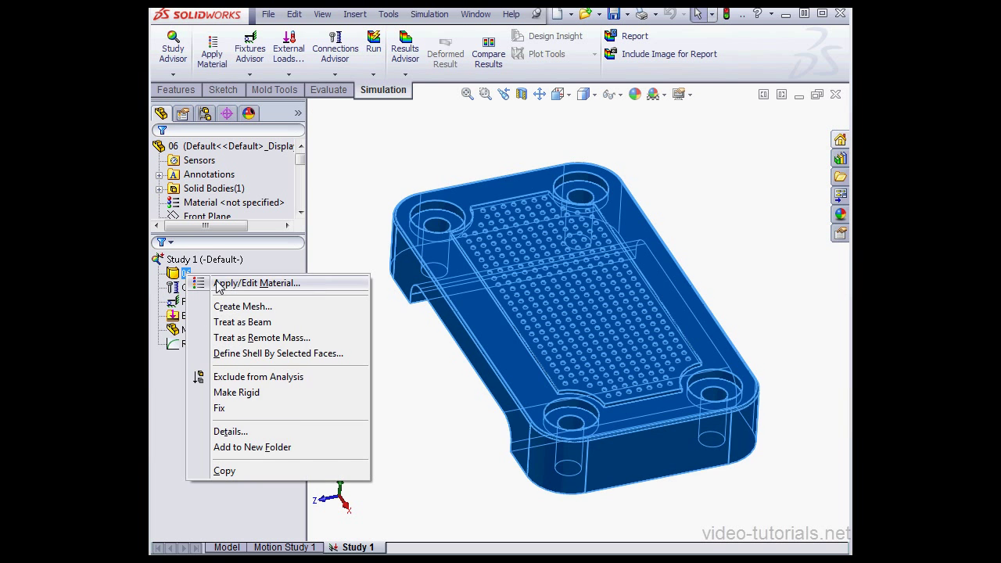
{"action": "left_click", "coordinate": [256, 284]}
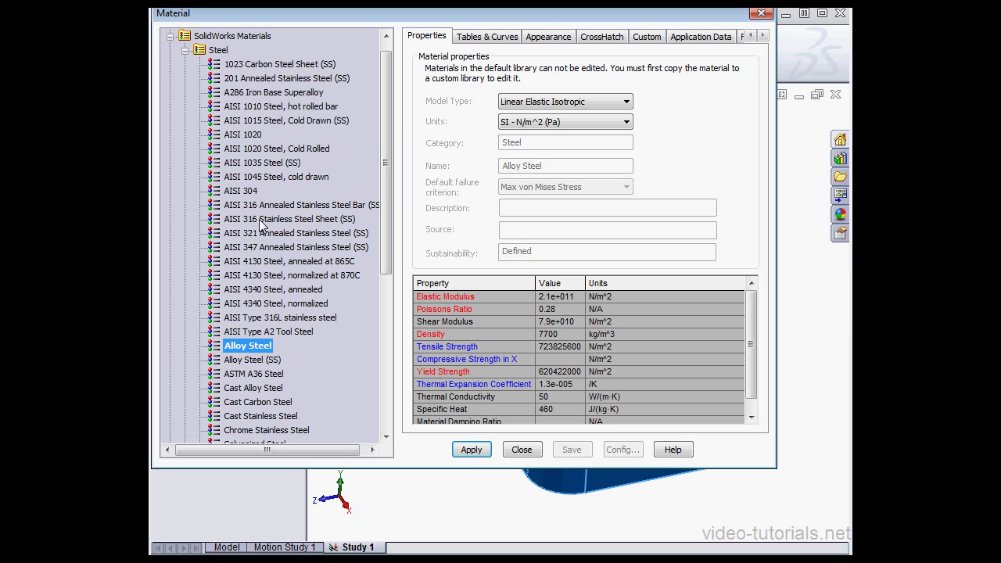
{"action": "left_click", "coordinate": [242, 134]}
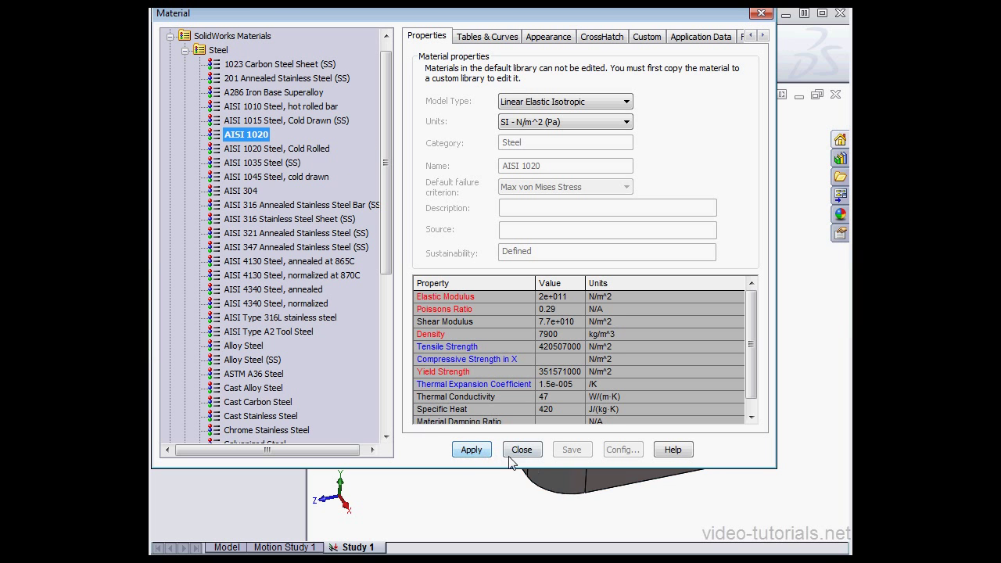
{"action": "left_click", "coordinate": [523, 449]}
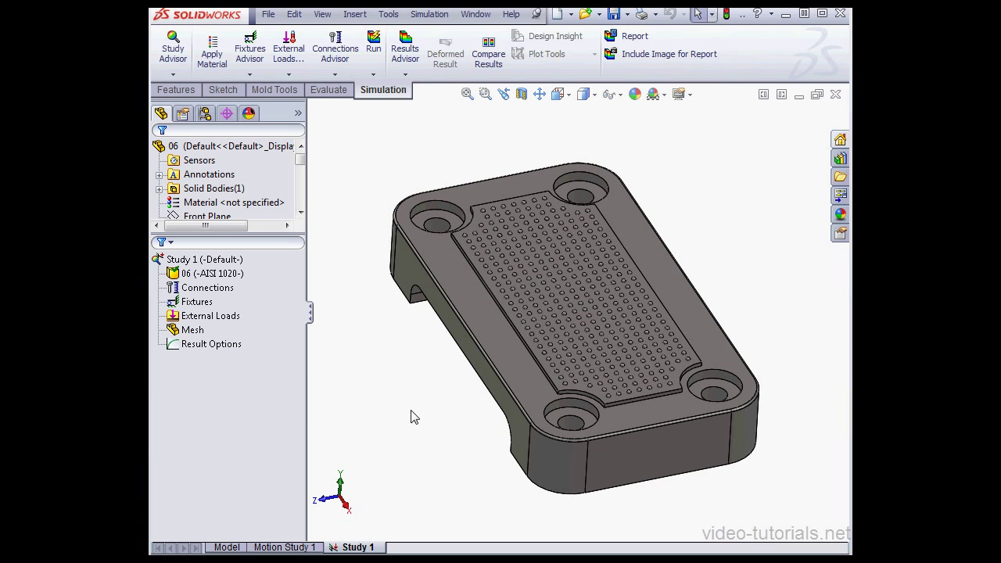
Add a Fixed Geometry restraint on the faces of the four corner counterbore holes.
{"action": "right_click", "coordinate": [191, 302]}
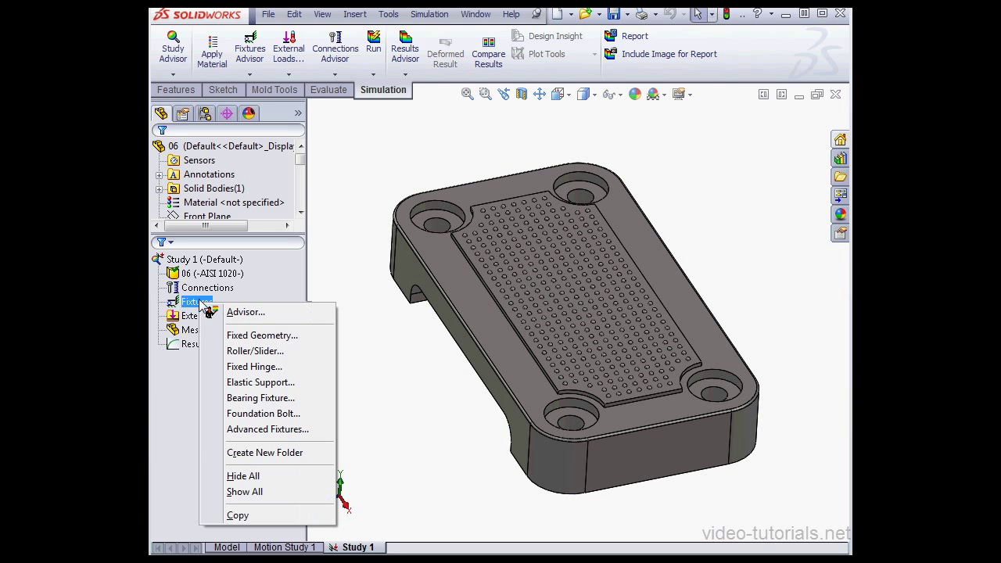
{"action": "mouse_move", "coordinate": [278, 335]}
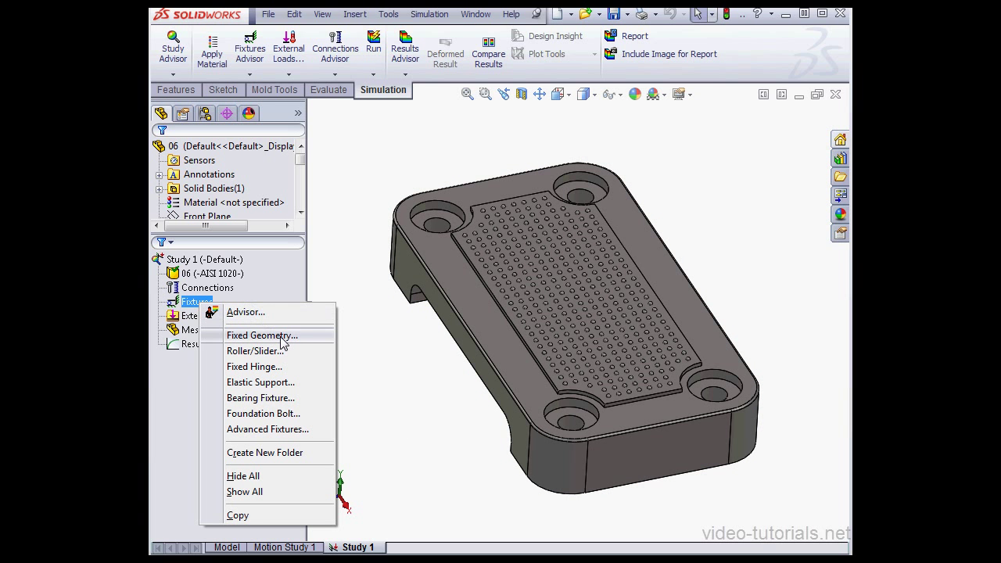
{"action": "left_click", "coordinate": [263, 335]}
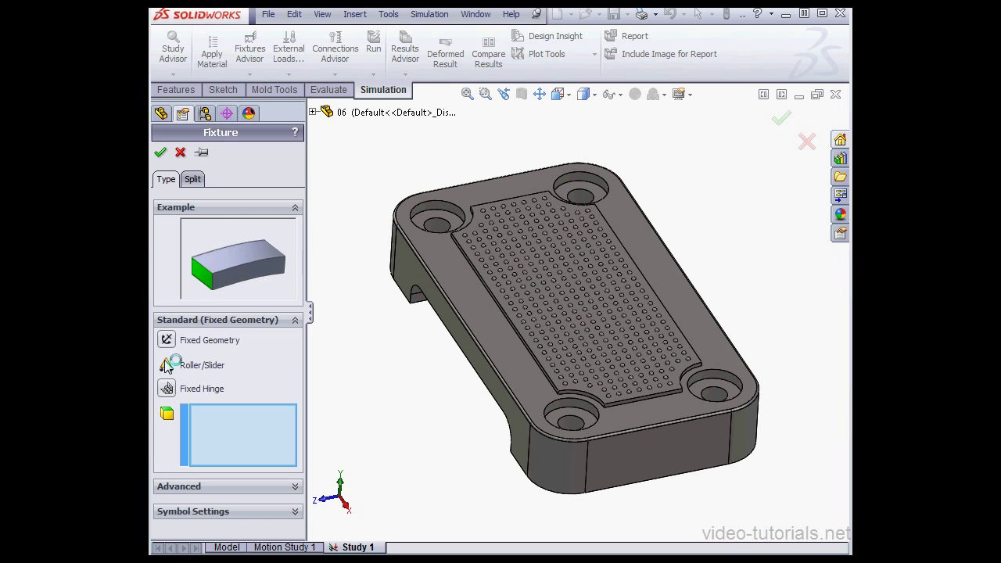
{"action": "left_click", "coordinate": [473, 256]}
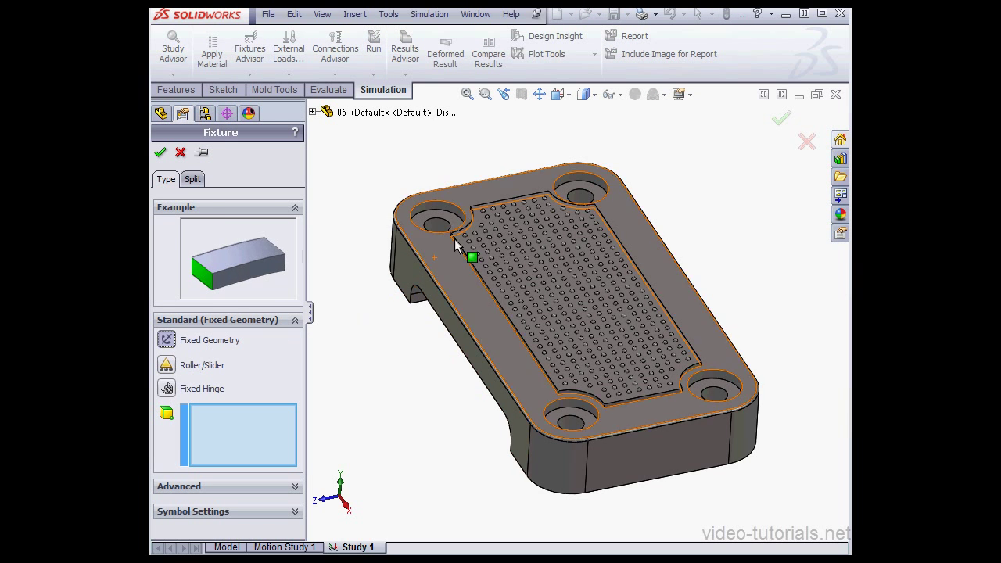
{"action": "left_click", "coordinate": [438, 222]}
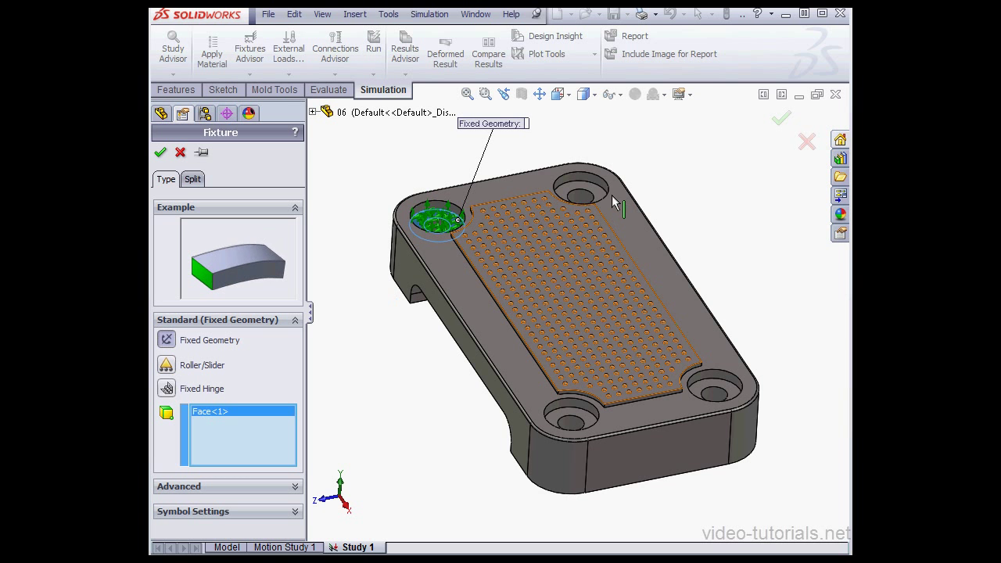
{"action": "left_click", "coordinate": [716, 394]}
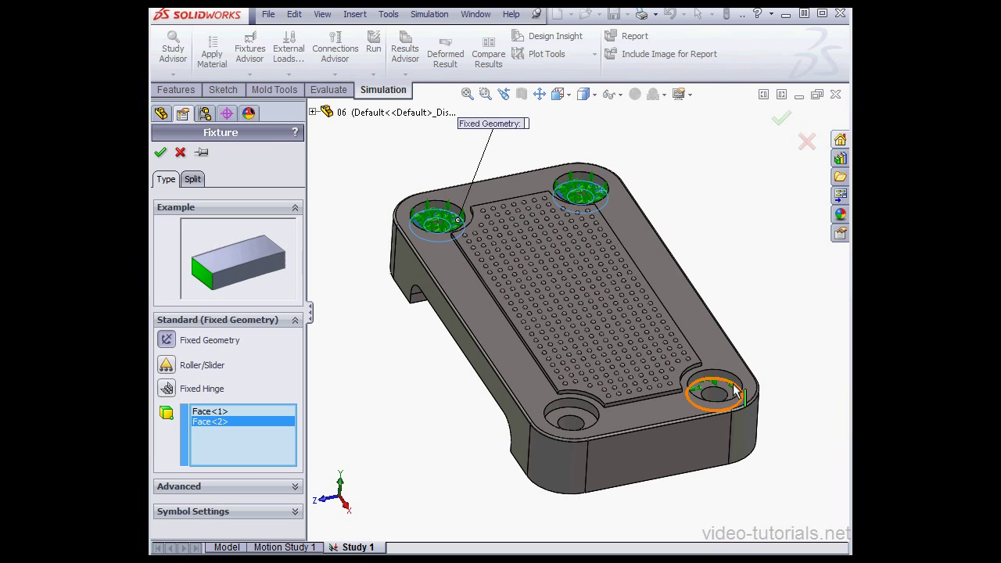
{"action": "left_click", "coordinate": [571, 414]}
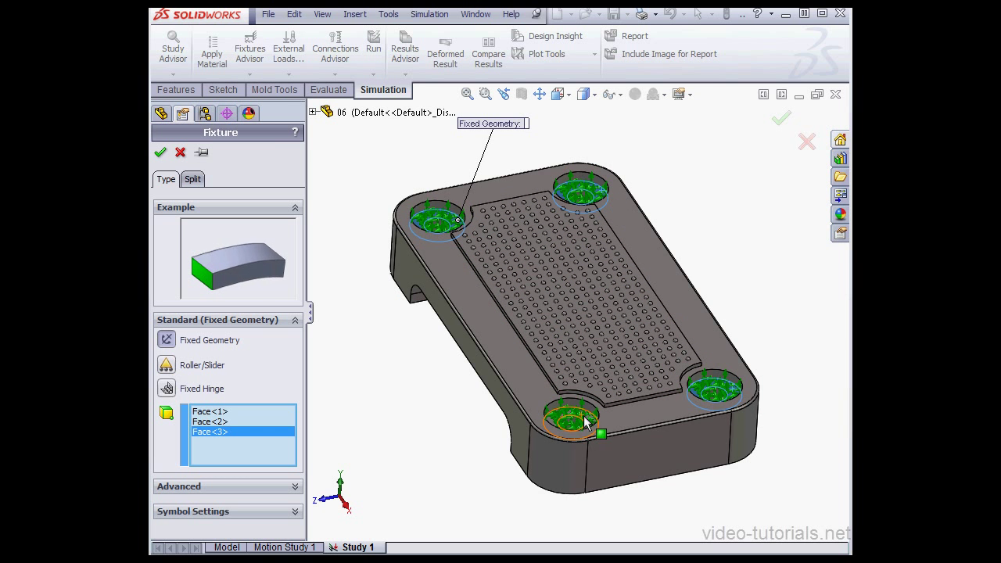
{"action": "left_click", "coordinate": [571, 419]}
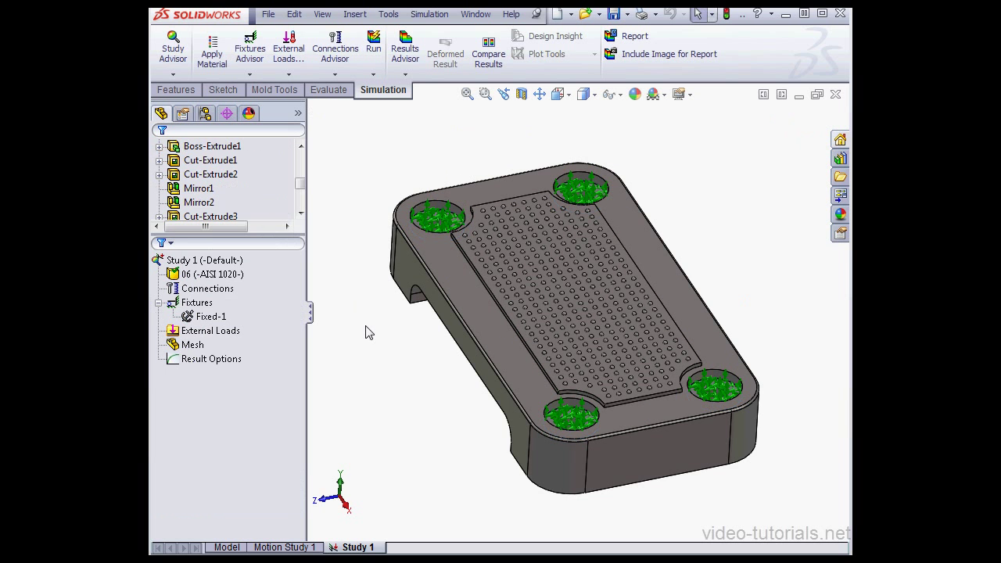
Add Force-1, a 10000 lbf normal force in English (IPS) units on the plate's top face.
{"action": "left_click", "coordinate": [210, 330]}
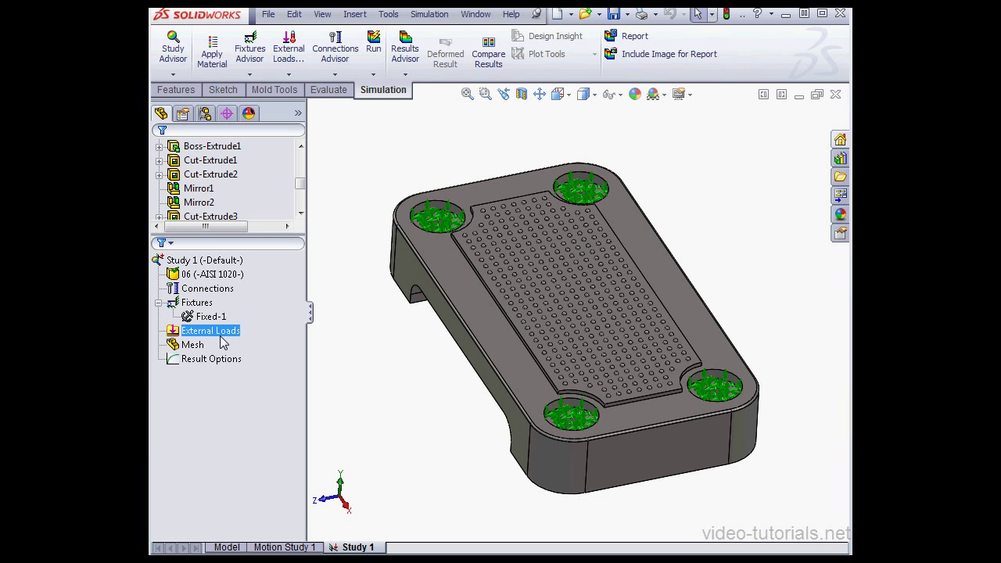
{"action": "right_click", "coordinate": [210, 330]}
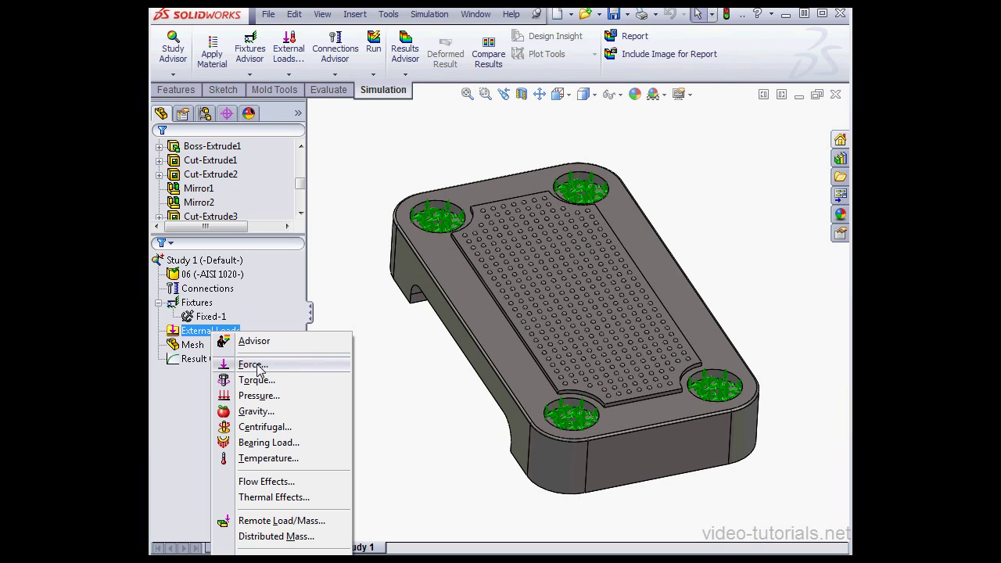
{"action": "left_click", "coordinate": [252, 365]}
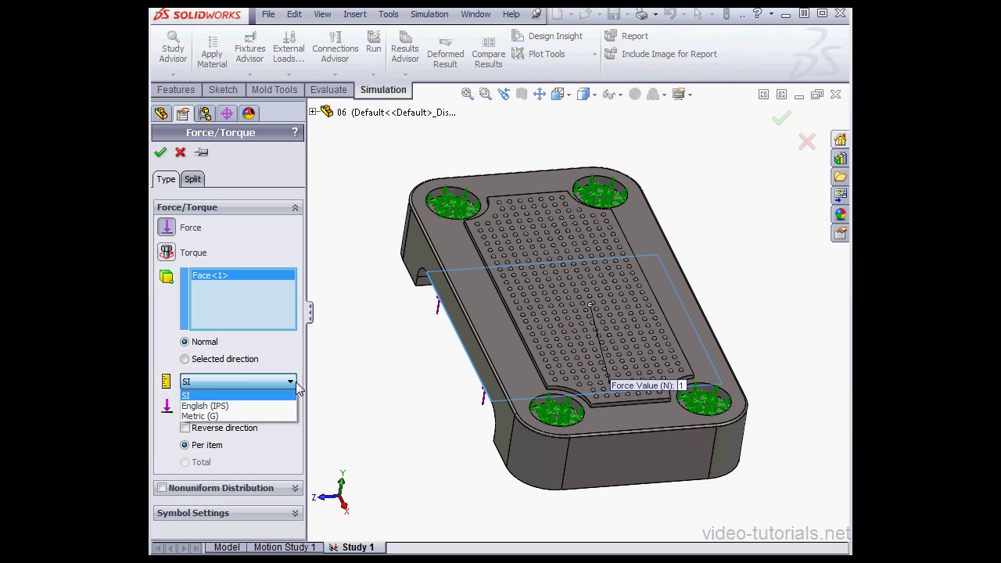
{"action": "left_click", "coordinate": [205, 405]}
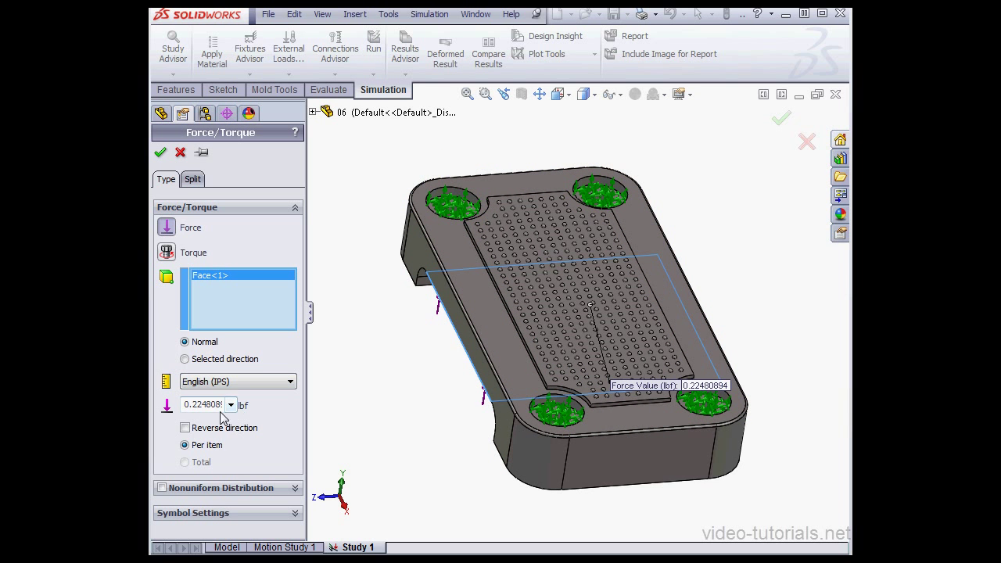
{"action": "type", "text": "1"}
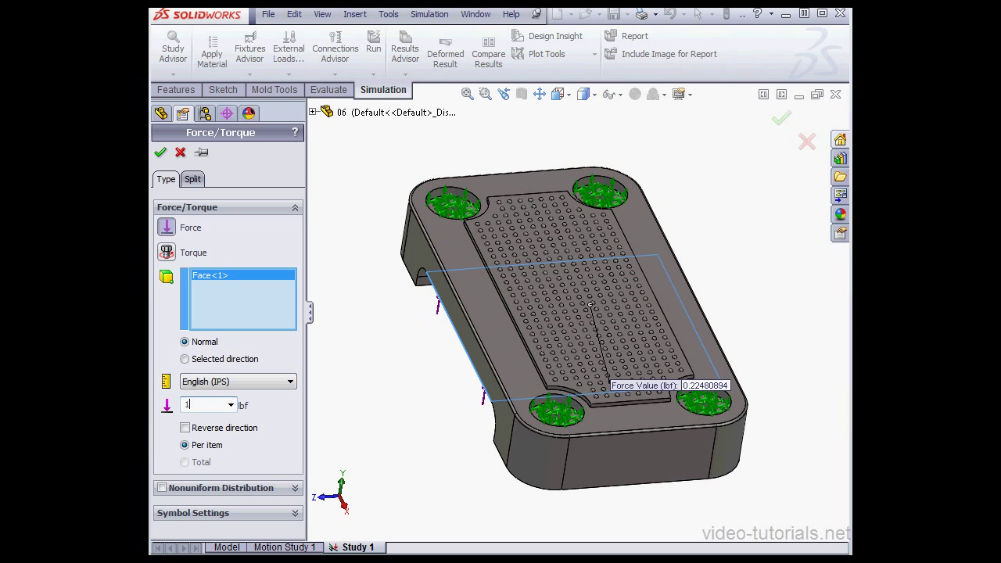
{"action": "type", "text": "10000"}
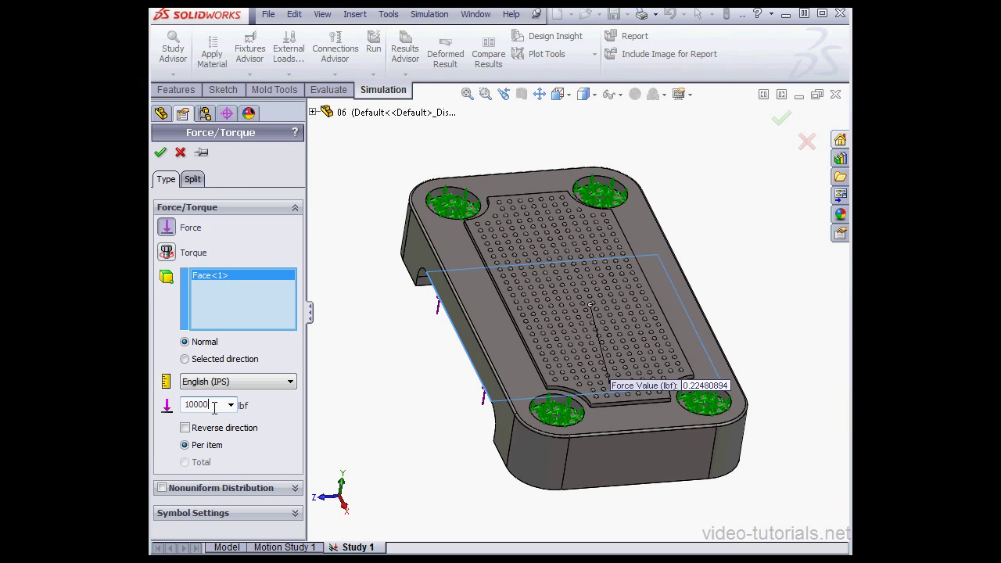
{"action": "left_click", "coordinate": [159, 154]}
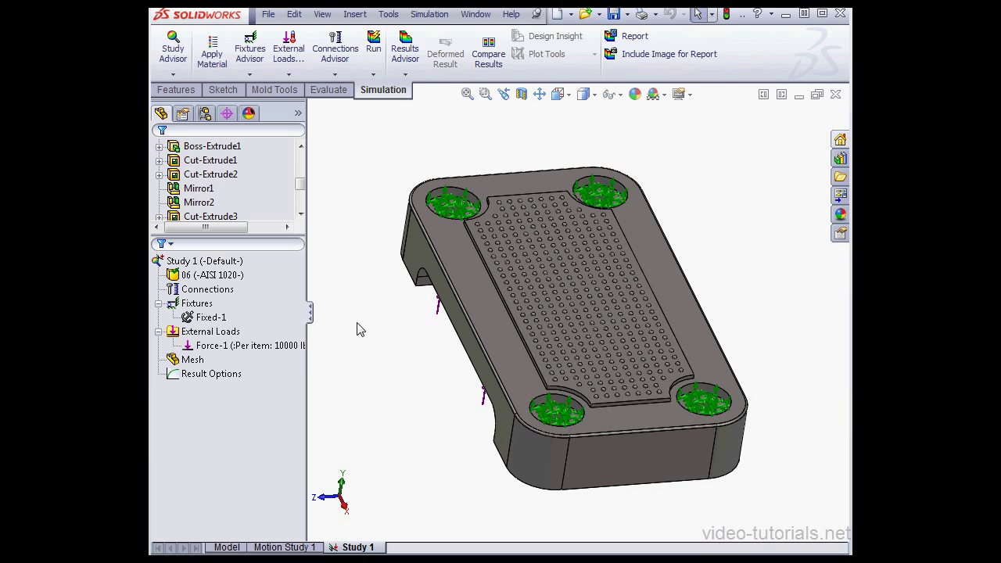
Create the default-density solid tetrahedral mesh on the dimpled plate.
{"action": "right_click", "coordinate": [193, 359]}
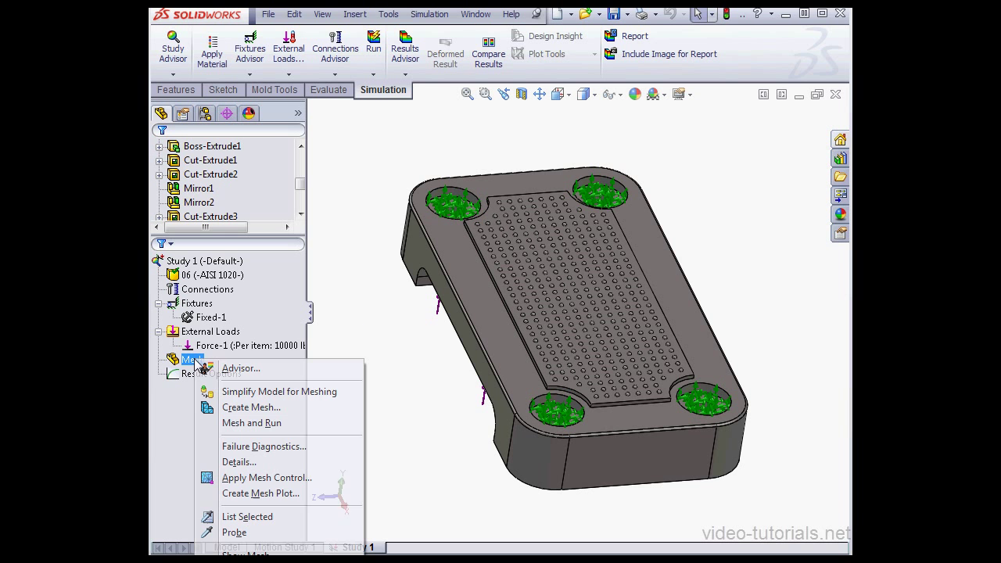
{"action": "left_click", "coordinate": [251, 407]}
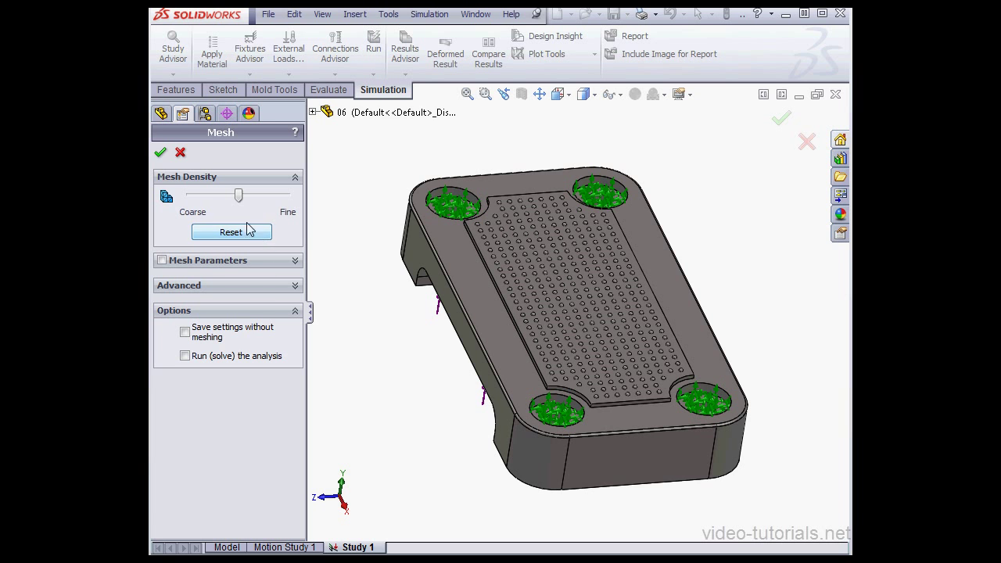
{"action": "mouse_move", "coordinate": [160, 153]}
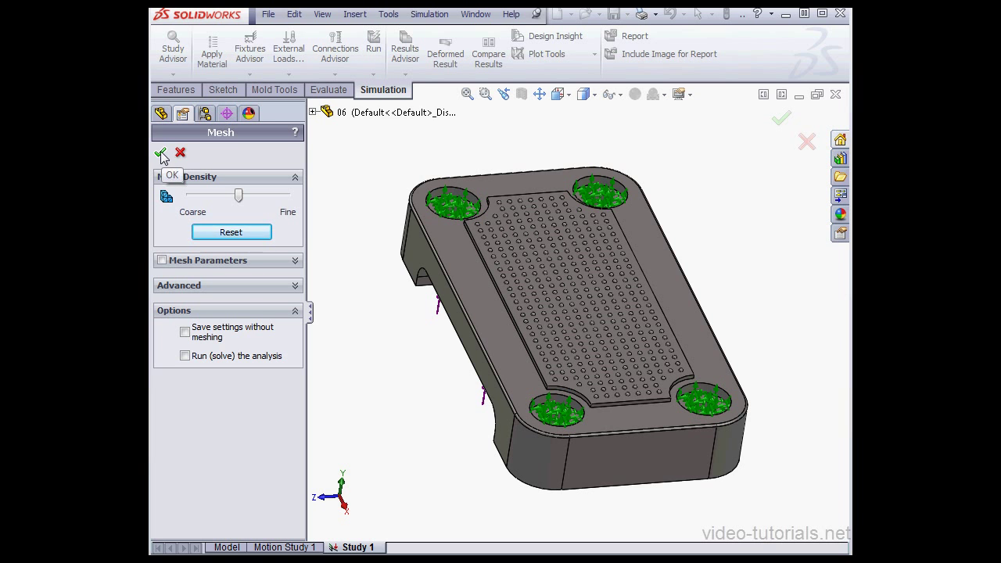
{"action": "left_click", "coordinate": [159, 154]}
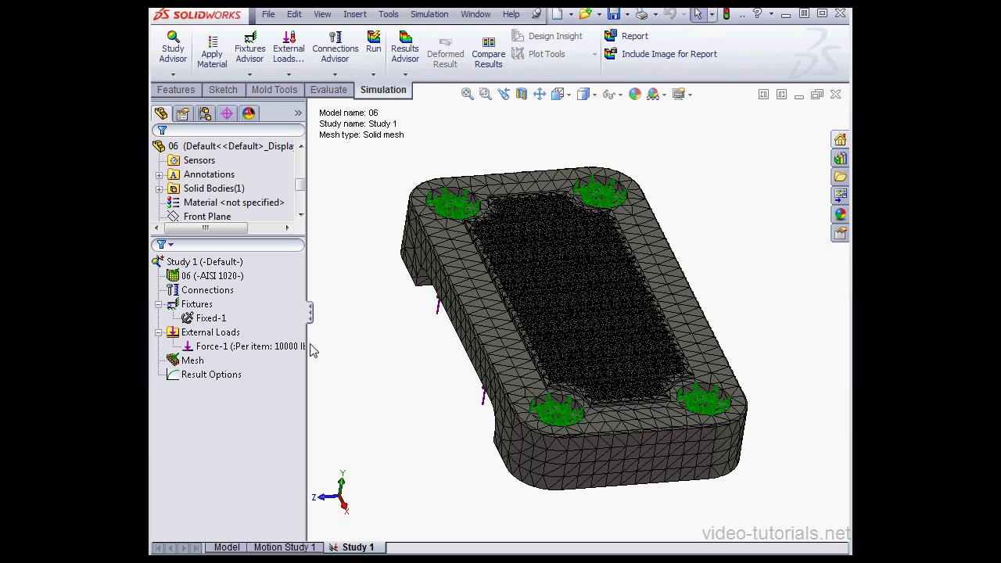
{"action": "right_click", "coordinate": [191, 360]}
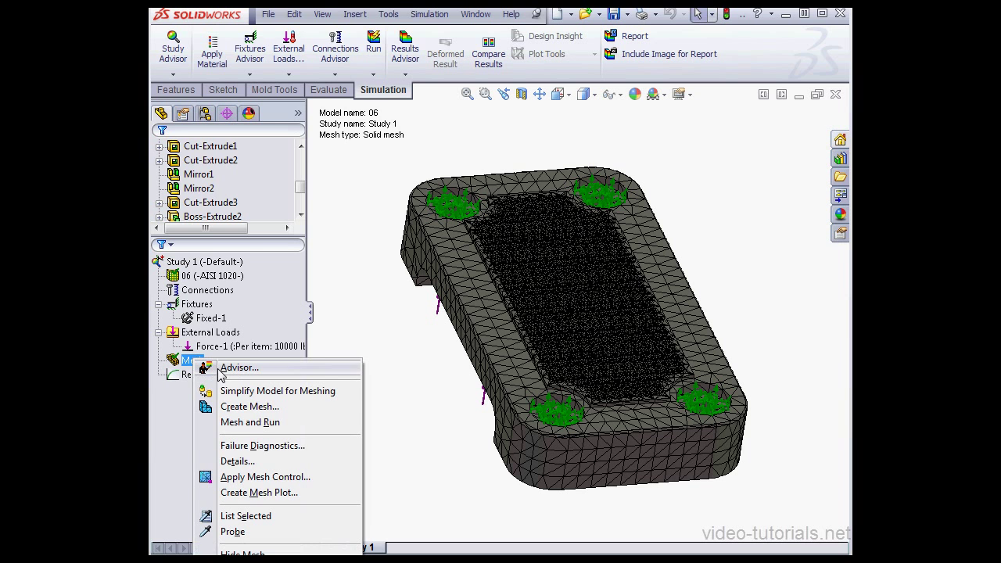
{"action": "left_click", "coordinate": [238, 460]}
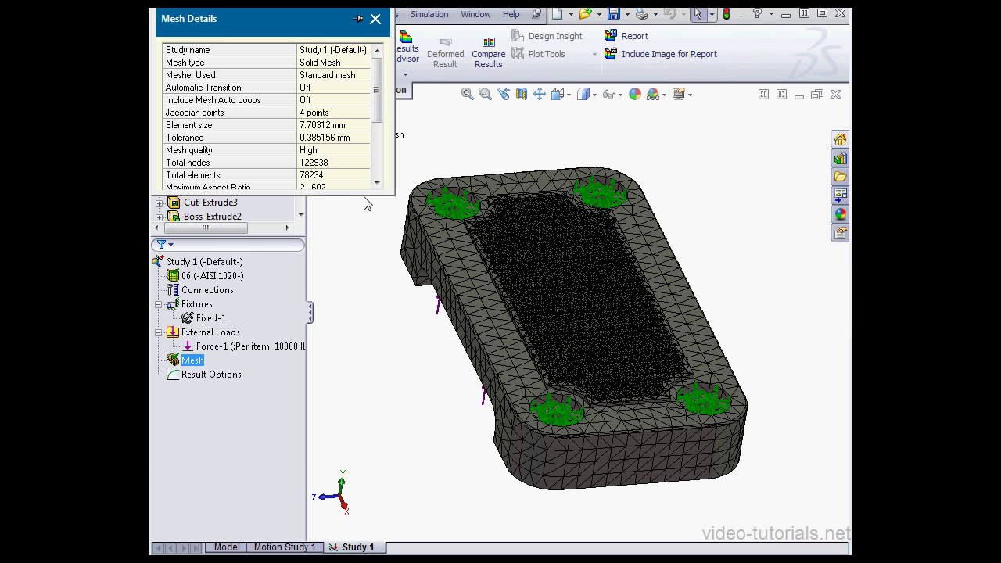
{"action": "scroll", "scroll_direction": "down", "scroll_amount": 3}
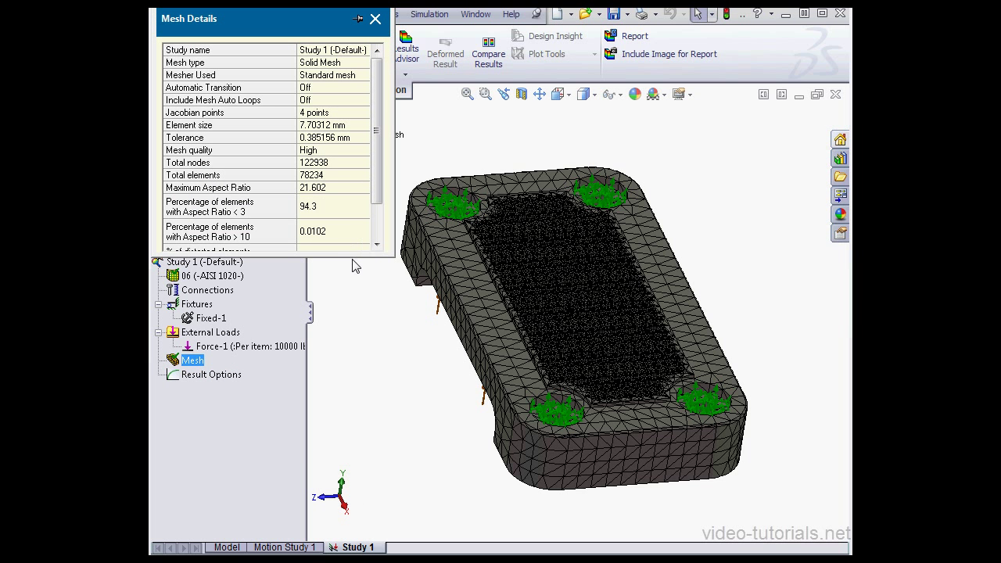
{"action": "mouse_move", "coordinate": [316, 175]}
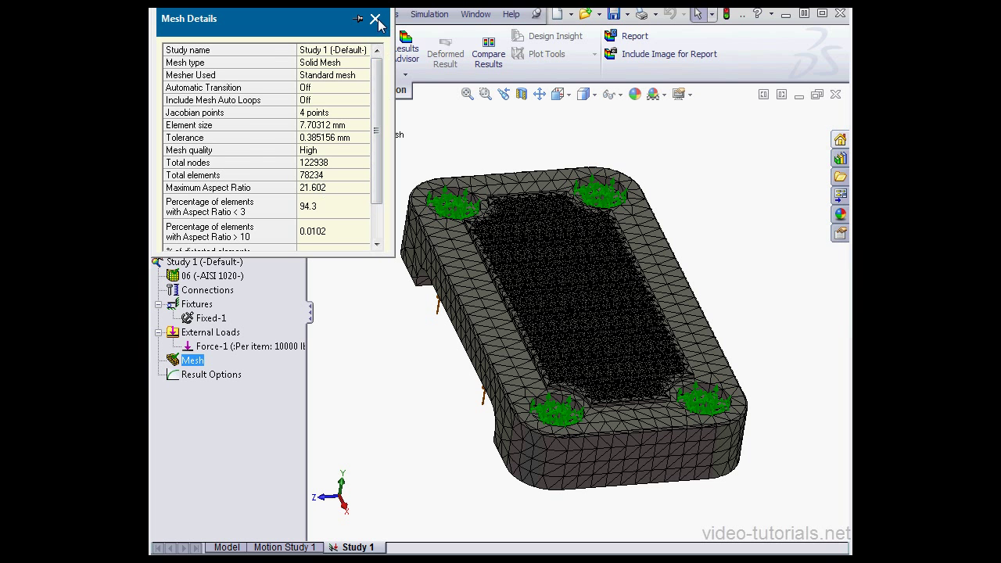
{"action": "left_click", "coordinate": [378, 19]}
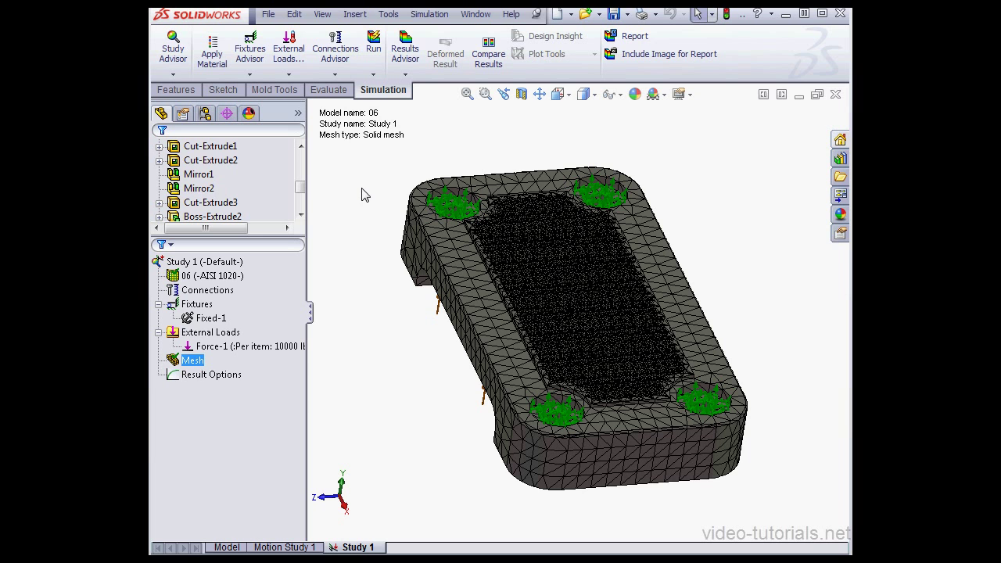
{"action": "mouse_move", "coordinate": [379, 151]}
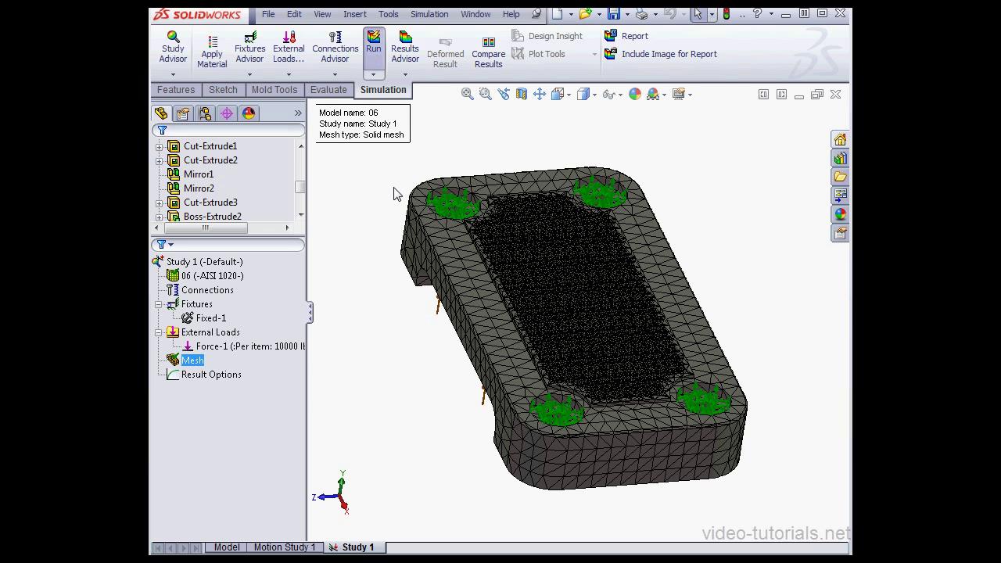
Run Study 1 and display the Displacement1 resultant displacement plot.
{"action": "left_click", "coordinate": [373, 44]}
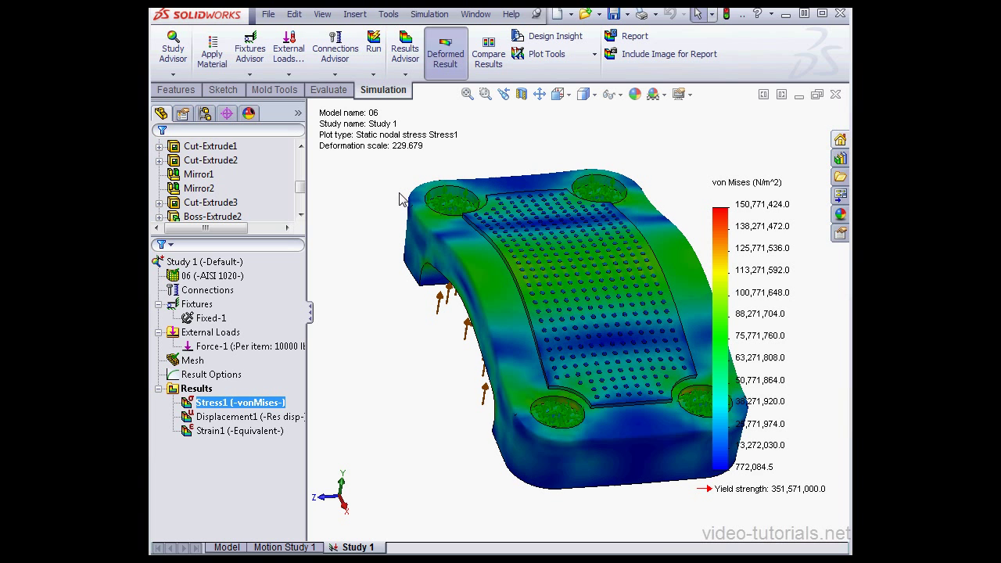
{"action": "left_click", "coordinate": [233, 417]}
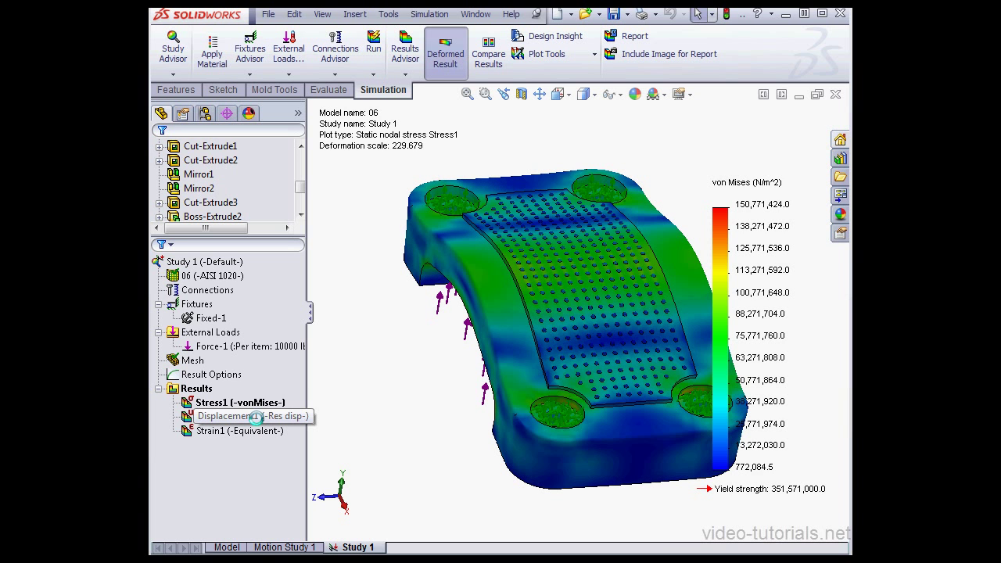
{"action": "double_click", "coordinate": [235, 417]}
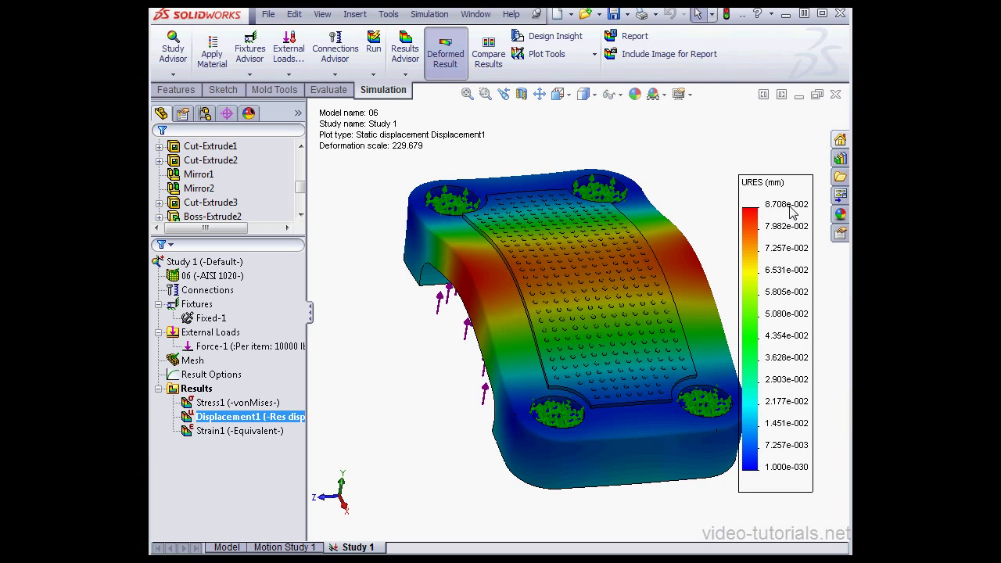
{"action": "mouse_move", "coordinate": [792, 213]}
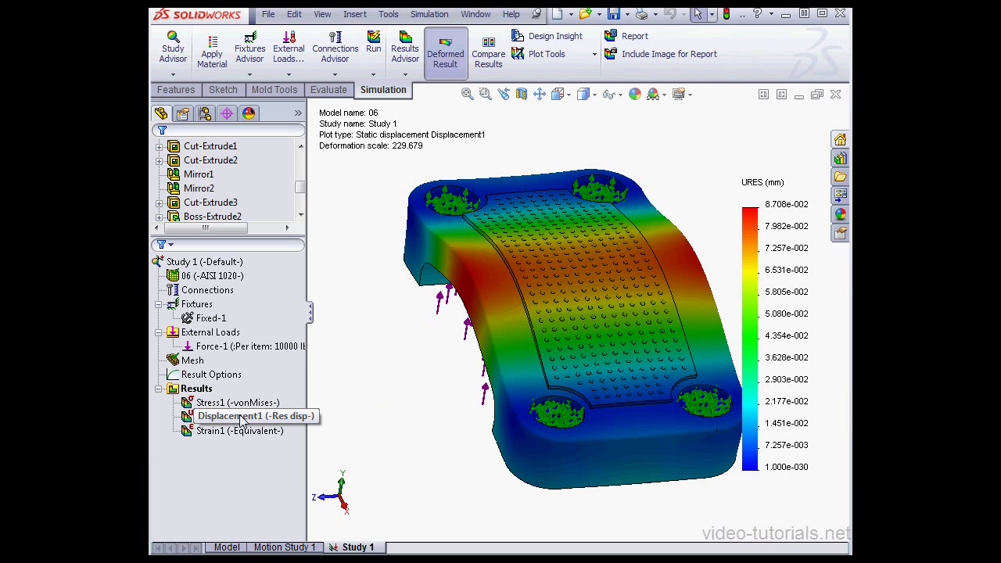
Edit Displacement1 to show resultant displacement in mm on the undeformed shape.
{"action": "right_click", "coordinate": [235, 416]}
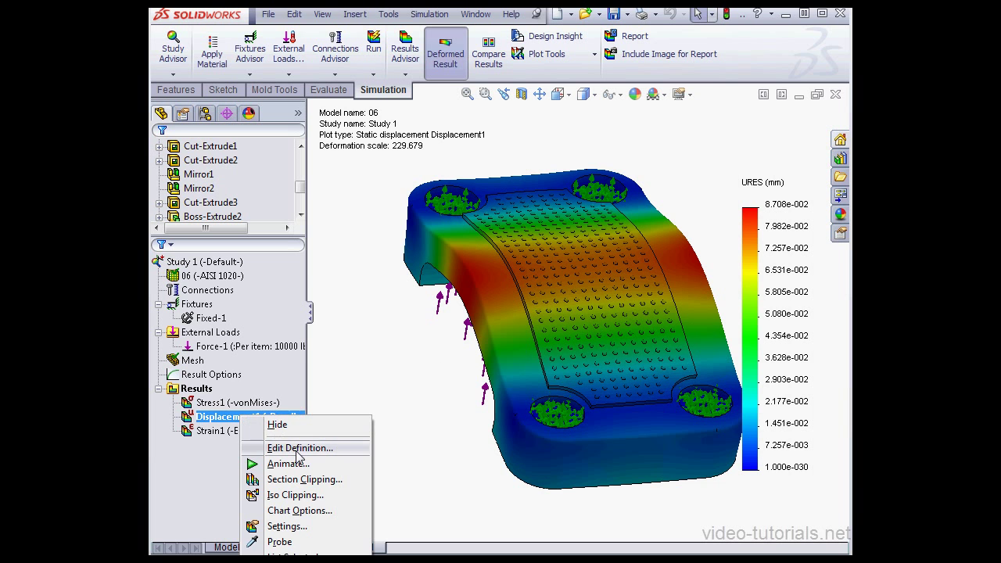
{"action": "left_click", "coordinate": [300, 448]}
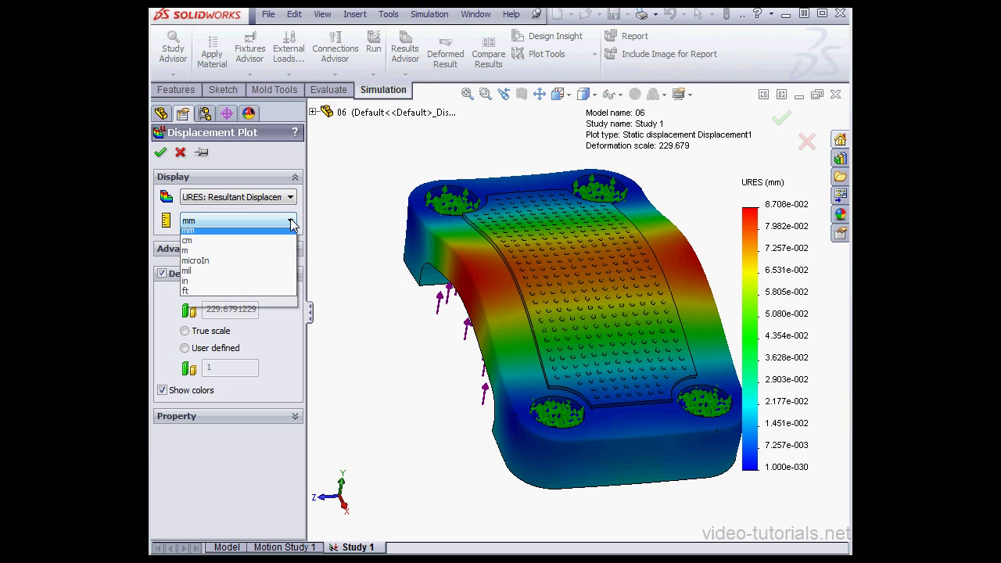
{"action": "left_click", "coordinate": [190, 220]}
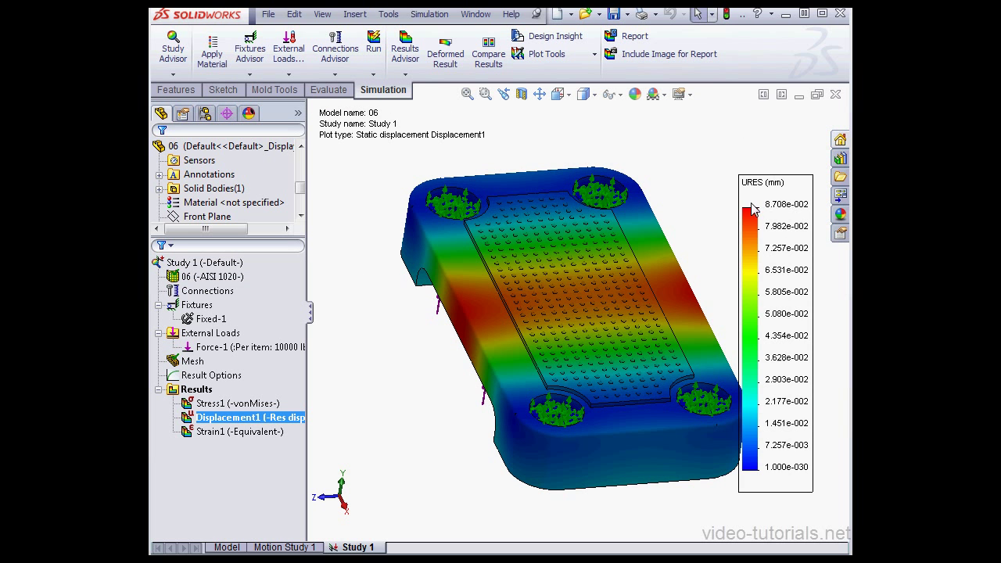
{"action": "mouse_move", "coordinate": [379, 346]}
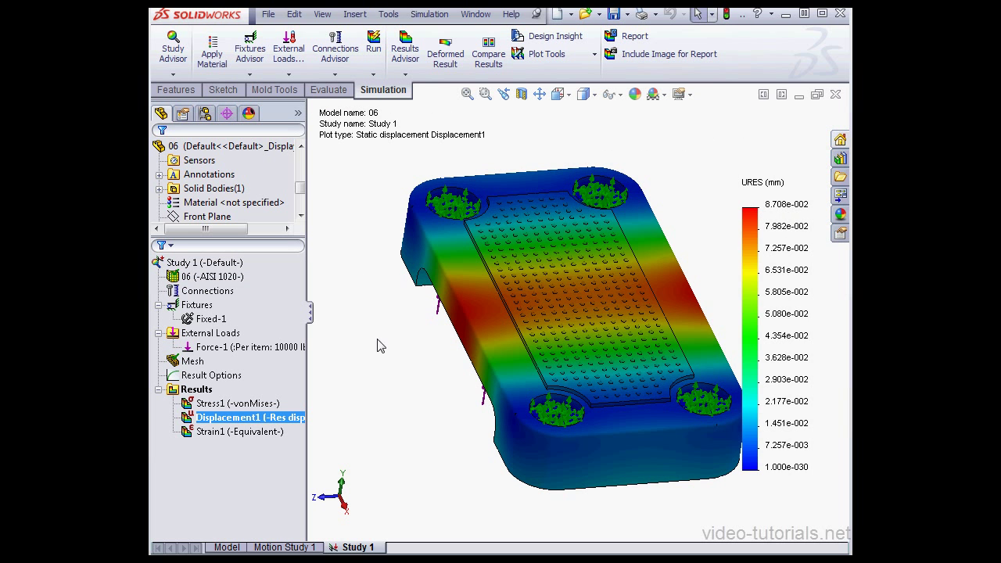
In the Model tab, suppress Fillet1, Revolve1, LPattern1 and LPattern2 to remove the dimples.
{"action": "left_click", "coordinate": [226, 548]}
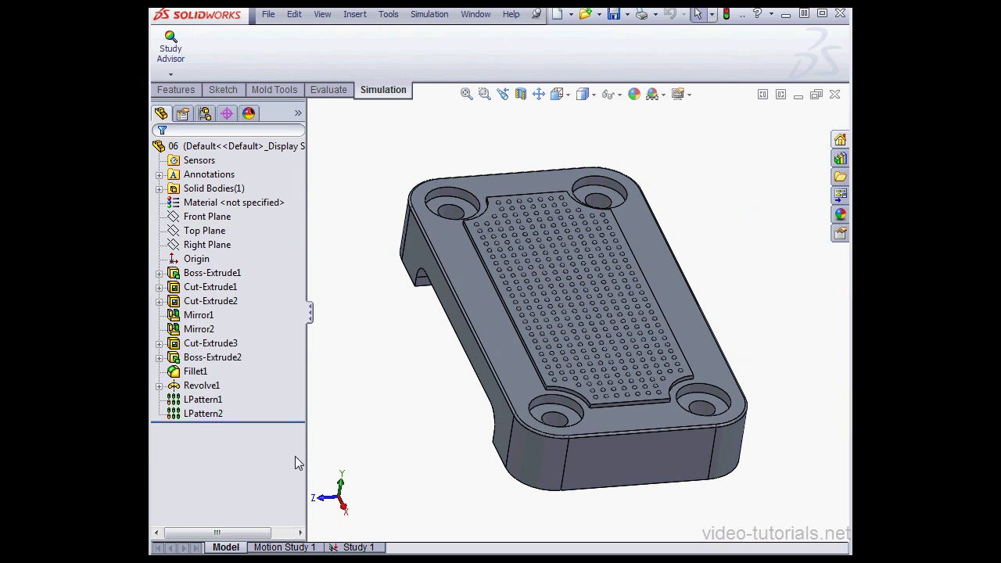
{"action": "left_click", "coordinate": [195, 371]}
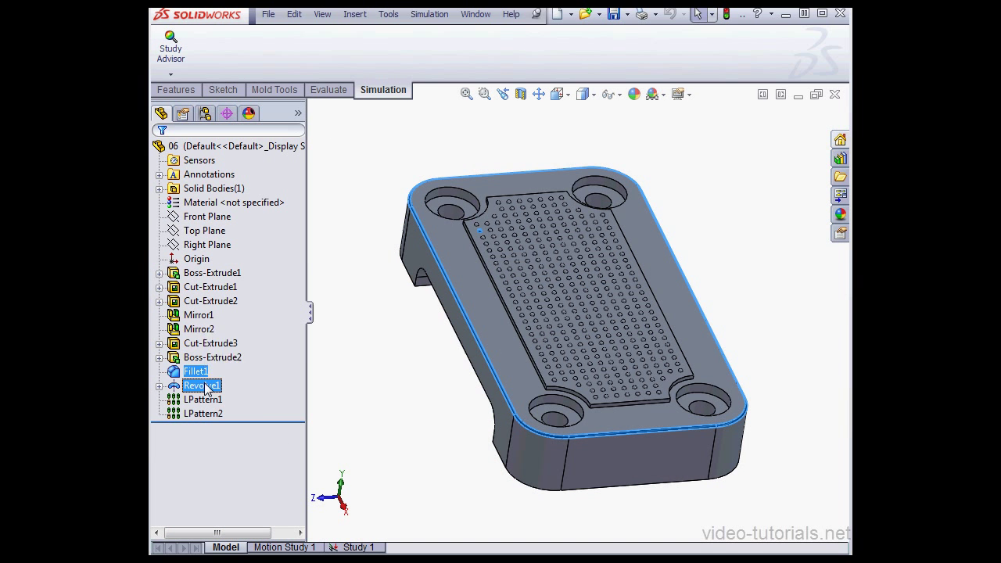
{"action": "left_click", "coordinate": [209, 345]}
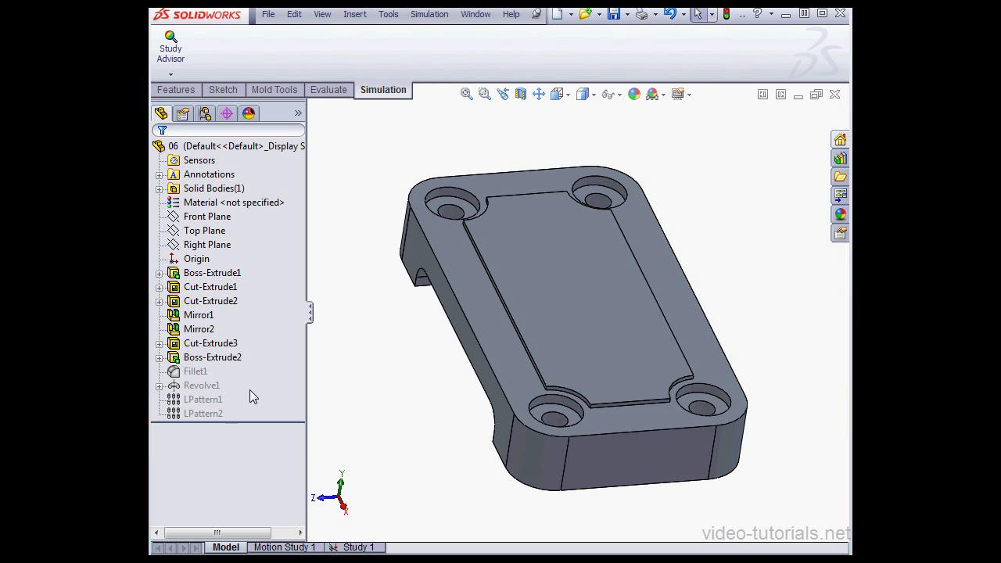
{"action": "left_click", "coordinate": [203, 414]}
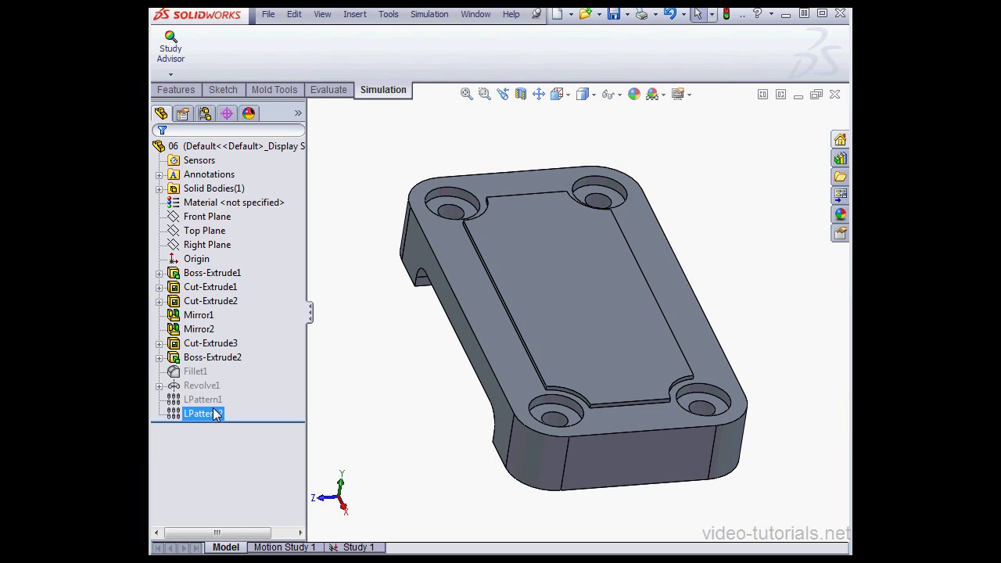
{"action": "left_click", "coordinate": [204, 401]}
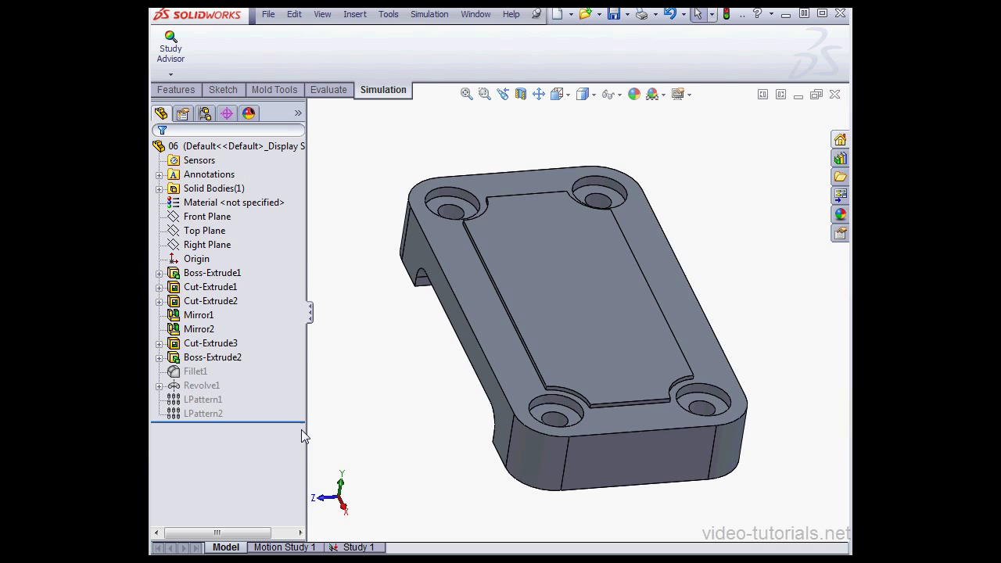
Remesh Study 1 on the dimple-free plate, accepting deletion of the old results.
{"action": "left_click", "coordinate": [357, 548]}
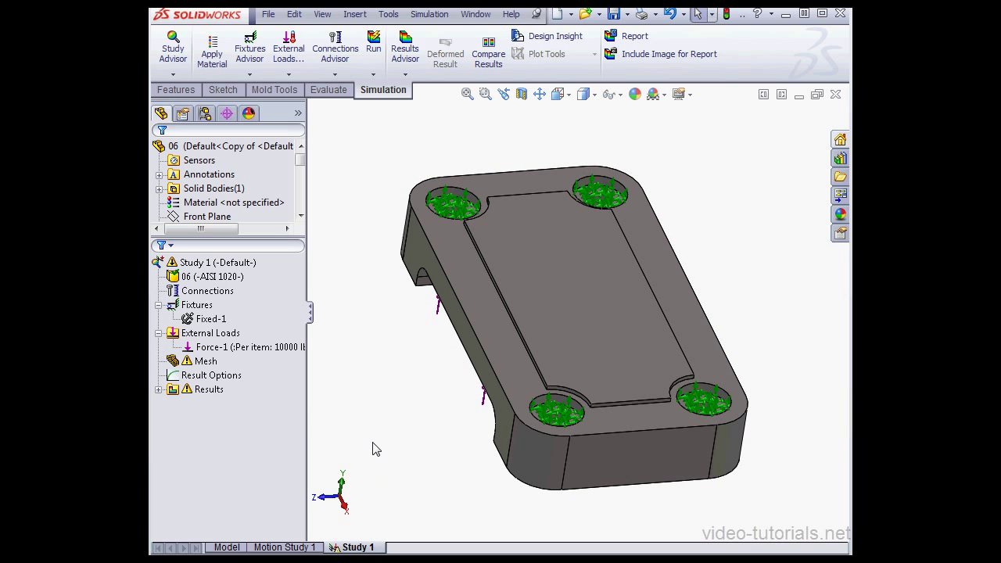
{"action": "right_click", "coordinate": [207, 360]}
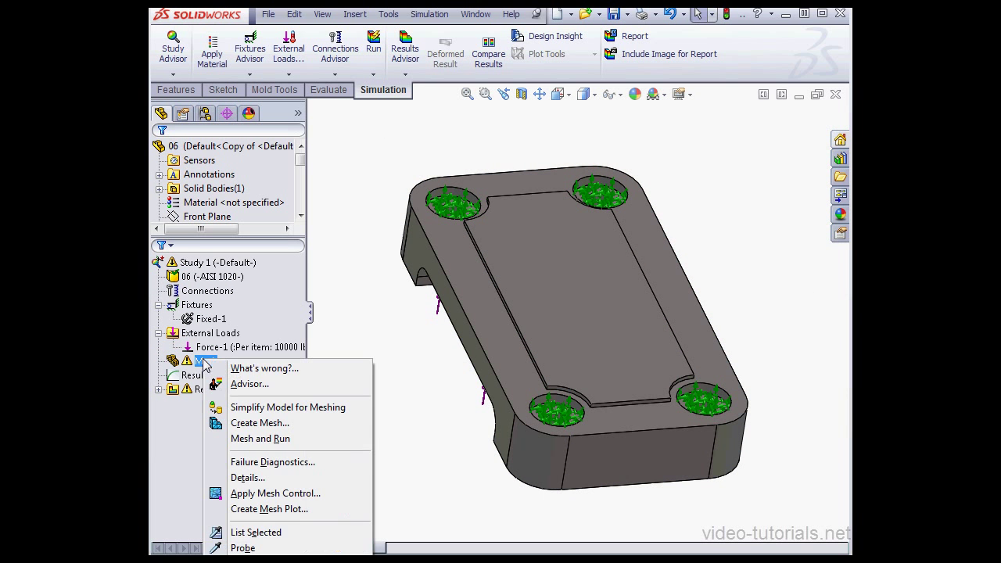
{"action": "left_click", "coordinate": [260, 423]}
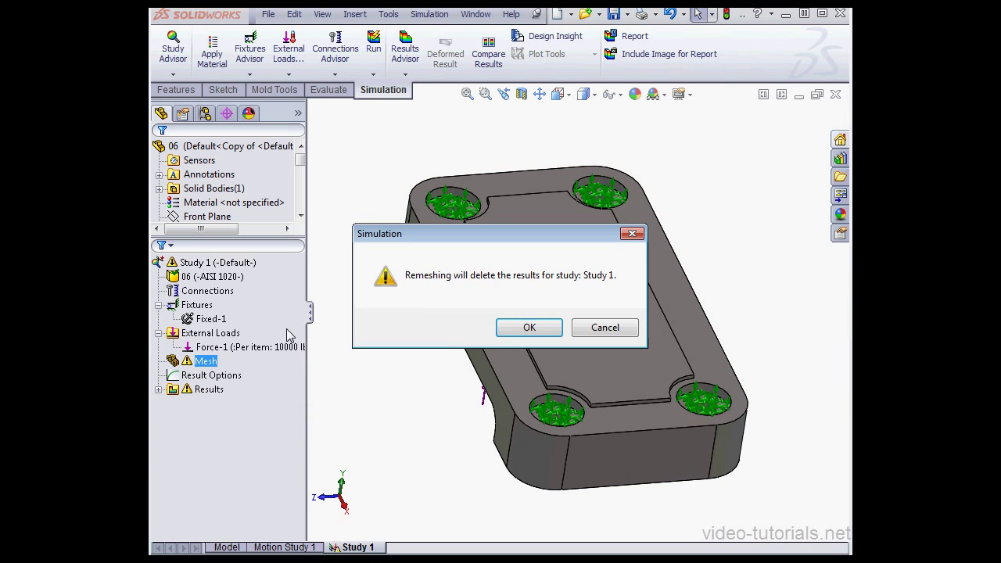
{"action": "left_click", "coordinate": [529, 327]}
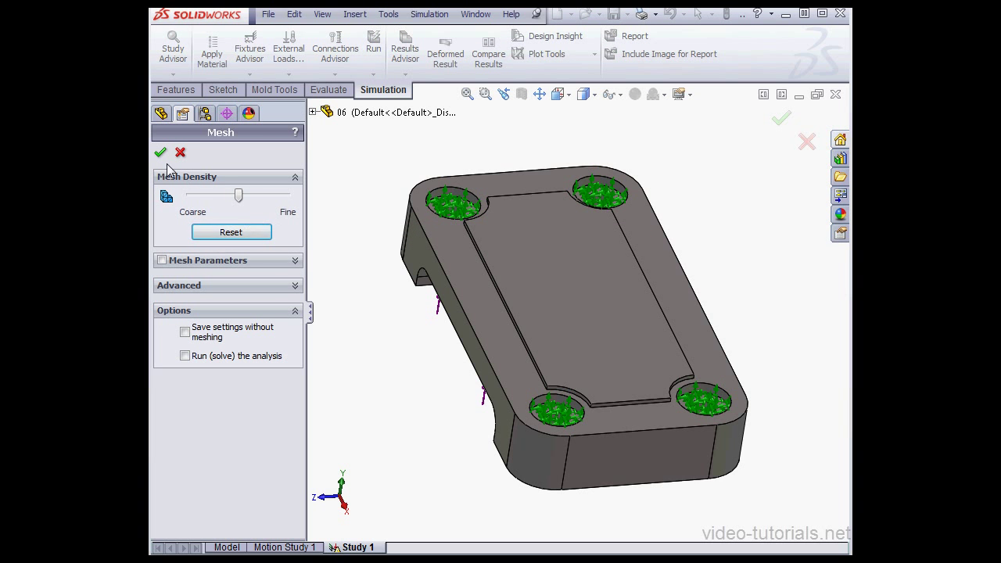
{"action": "left_click", "coordinate": [160, 152]}
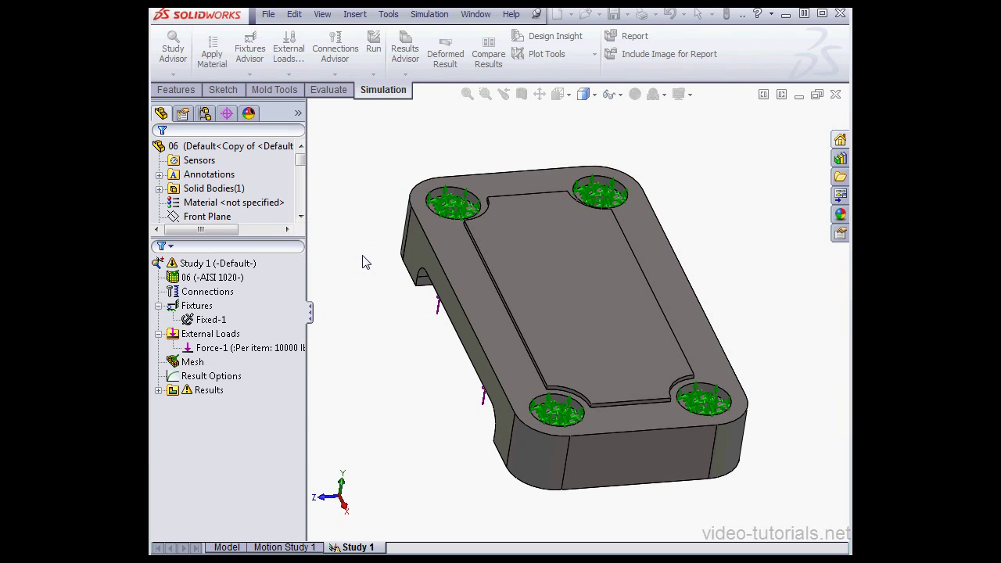
{"action": "right_click", "coordinate": [193, 362]}
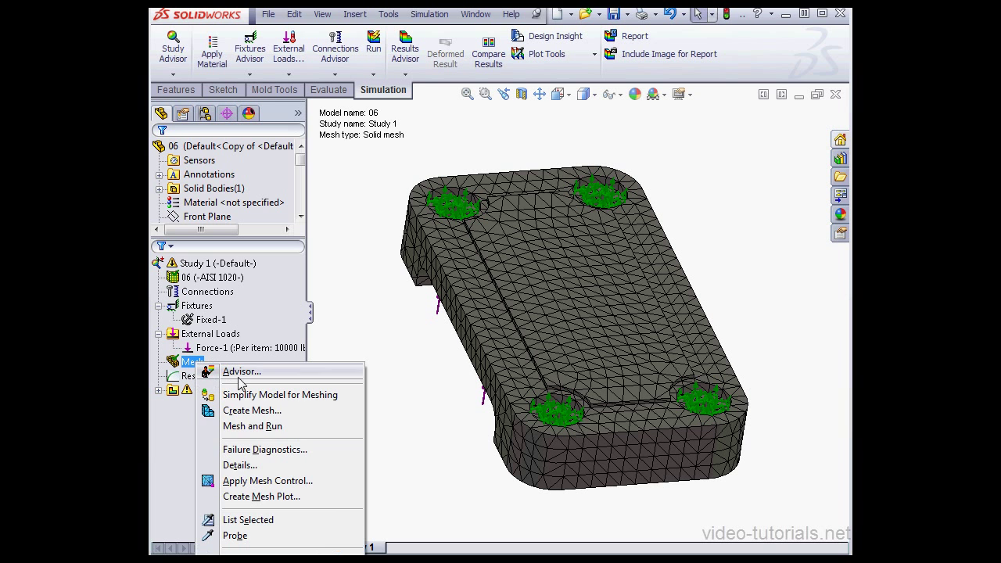
{"action": "left_click", "coordinate": [241, 465]}
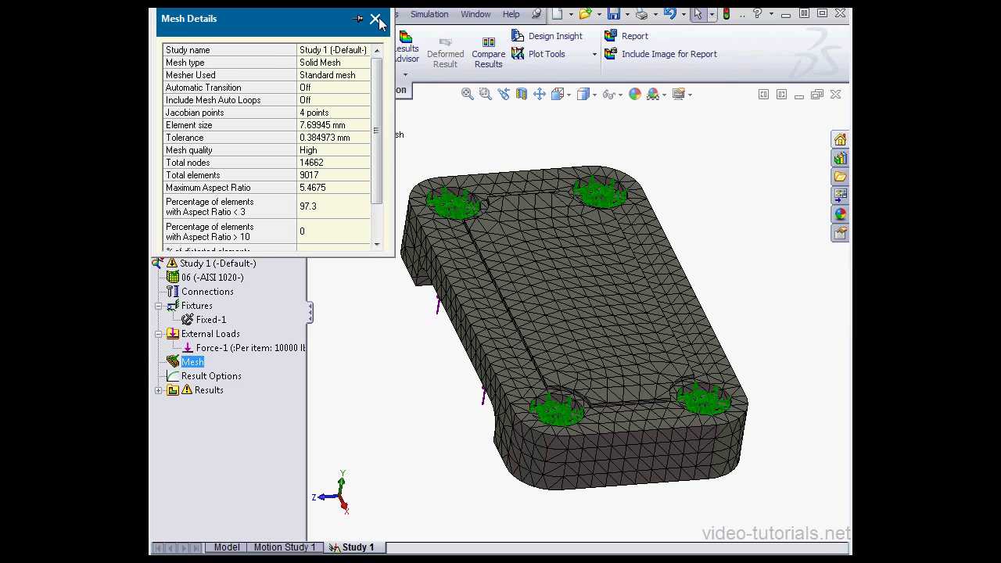
{"action": "left_click", "coordinate": [375, 19]}
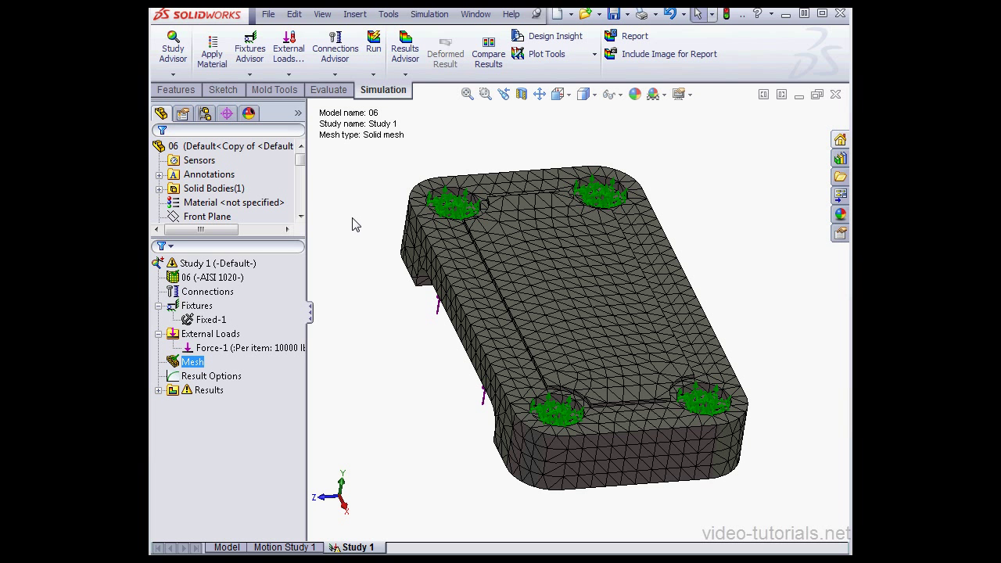
{"action": "mouse_move", "coordinate": [350, 219]}
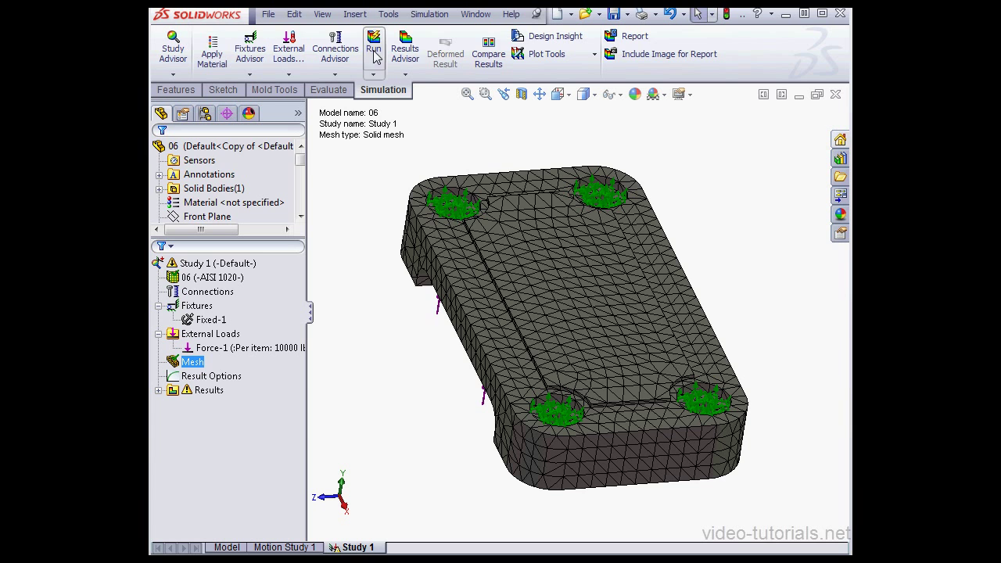
Rerun Study 1 on the new mesh and show the Displacement1 plot.
{"action": "left_click", "coordinate": [374, 49]}
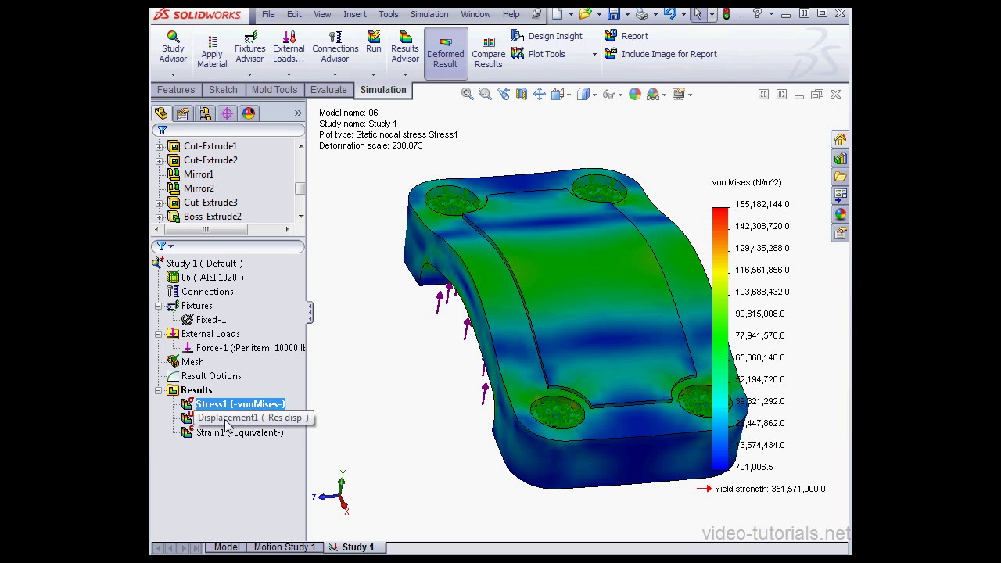
{"action": "double_click", "coordinate": [232, 418]}
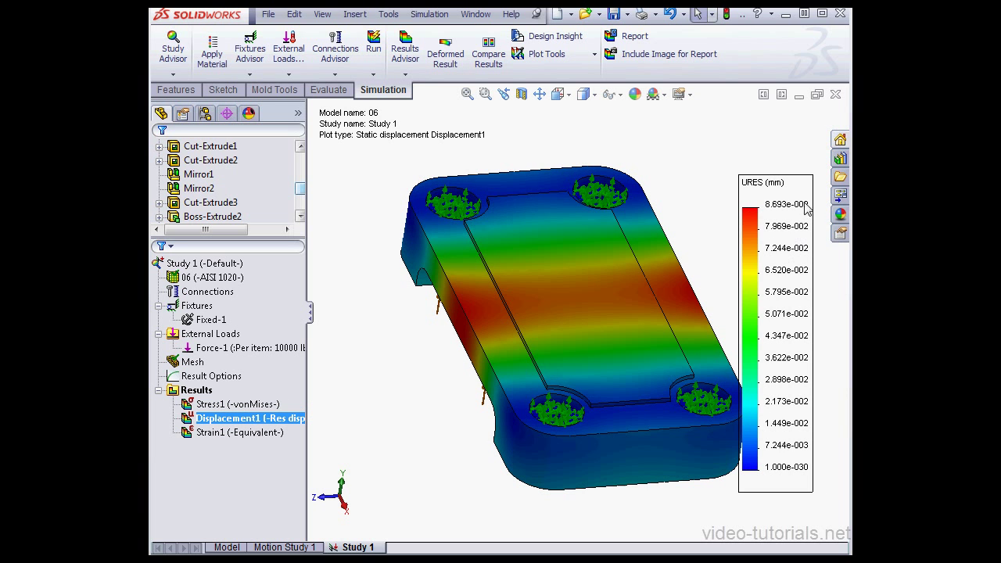
{"action": "mouse_move", "coordinate": [789, 222]}
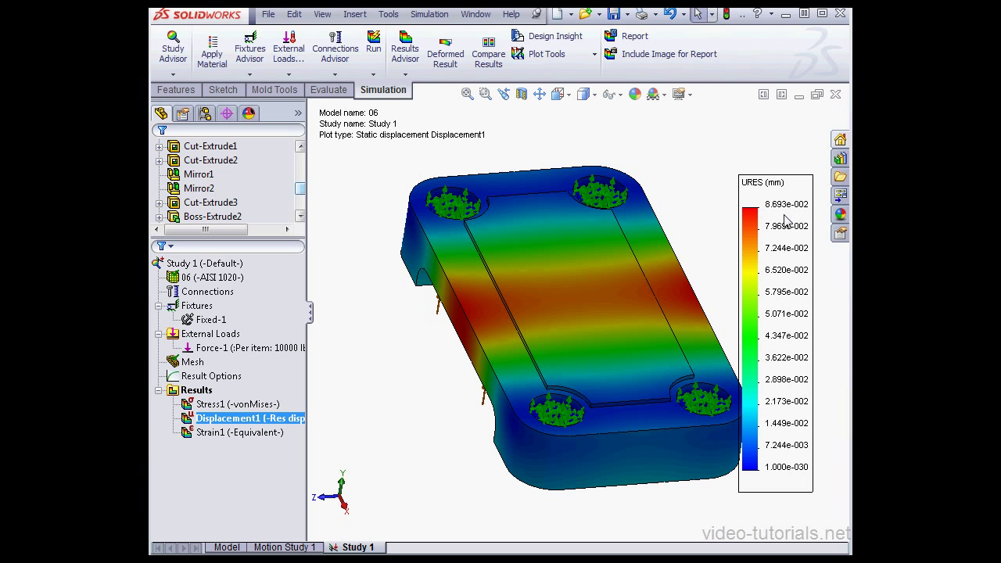
{"action": "mouse_move", "coordinate": [785, 222]}
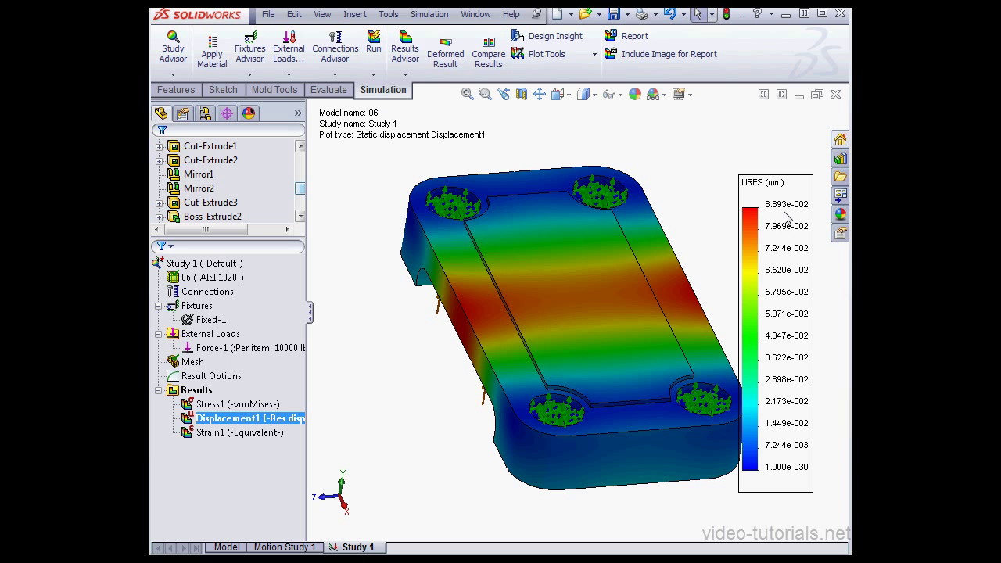
{"action": "mouse_move", "coordinate": [789, 214]}
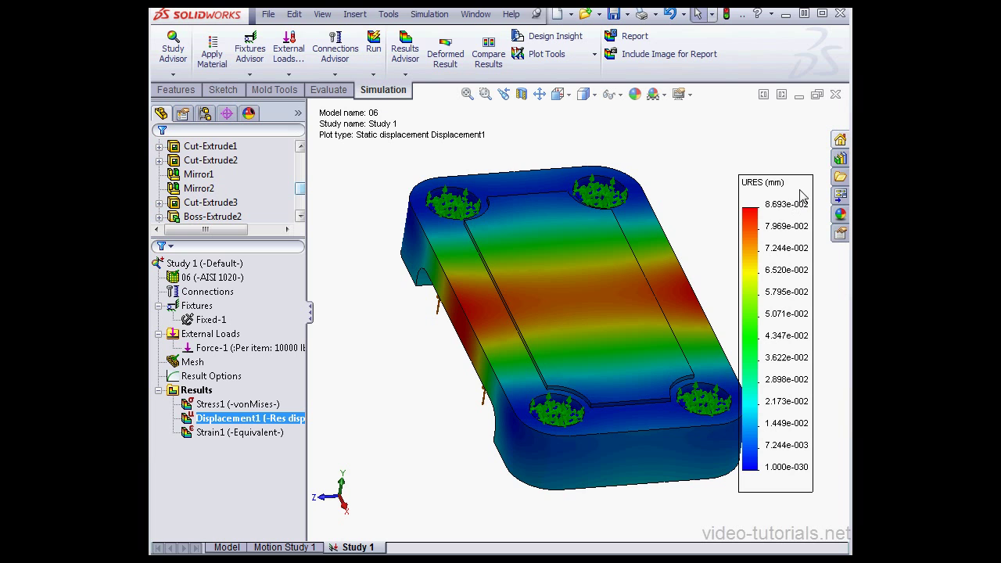
{"action": "mouse_move", "coordinate": [814, 191]}
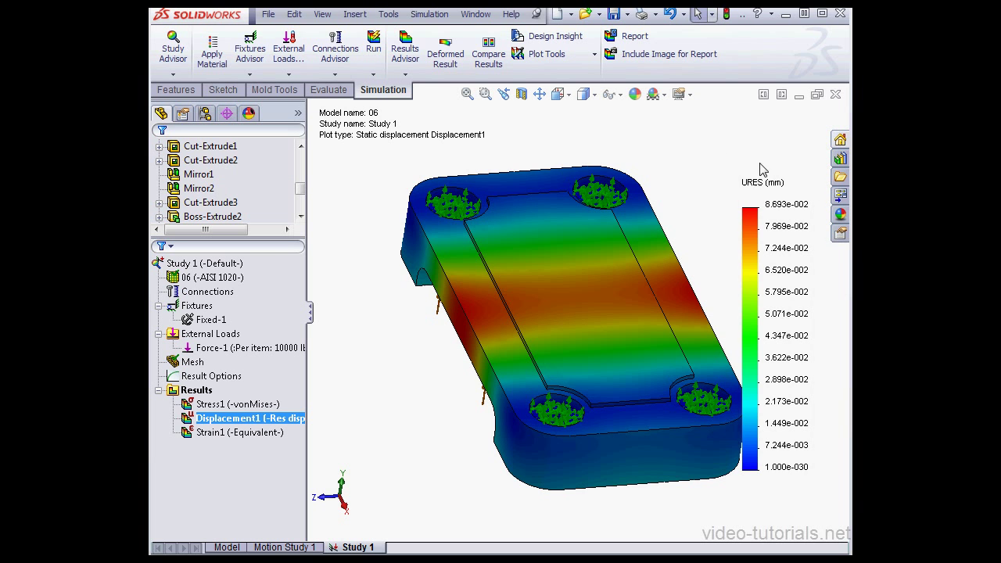
{"action": "mouse_move", "coordinate": [716, 160]}
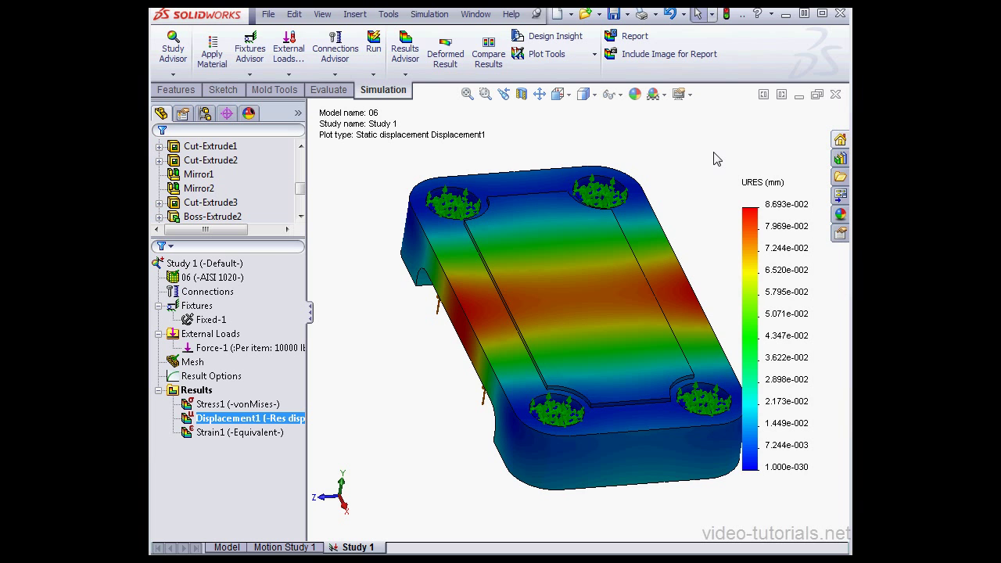
{"action": "mouse_move", "coordinate": [713, 150]}
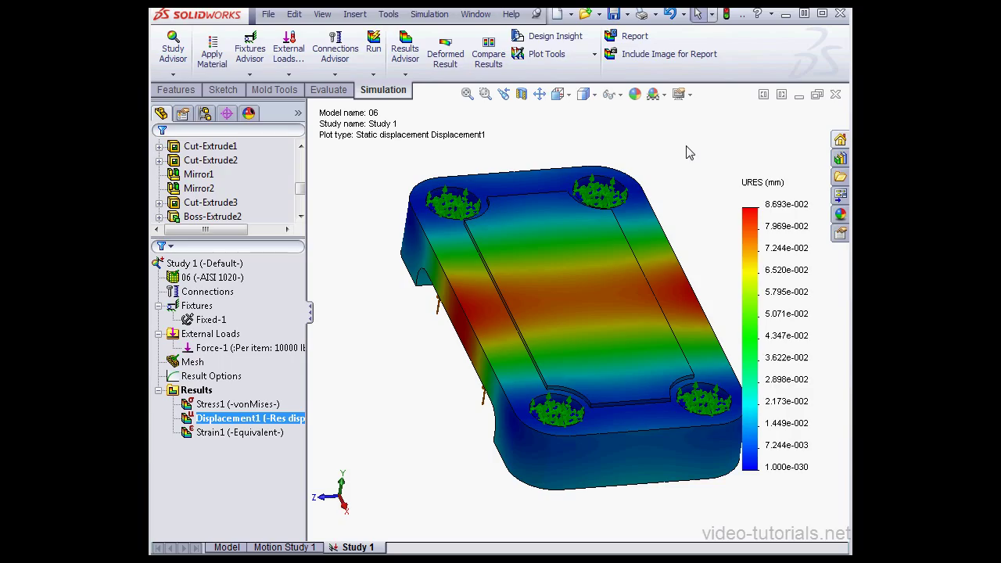
{"action": "mouse_move", "coordinate": [701, 147]}
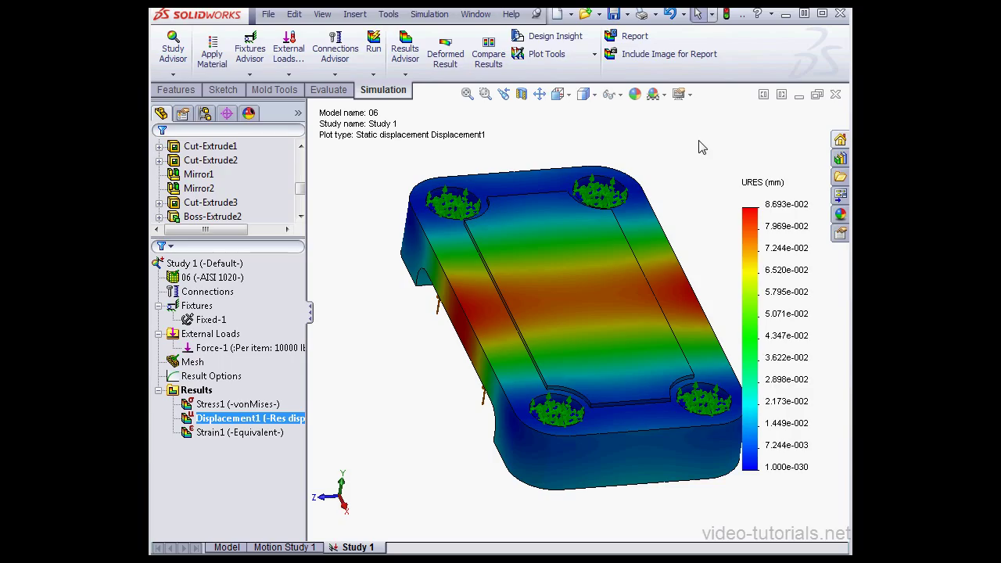
{"action": "mouse_move", "coordinate": [704, 147]}
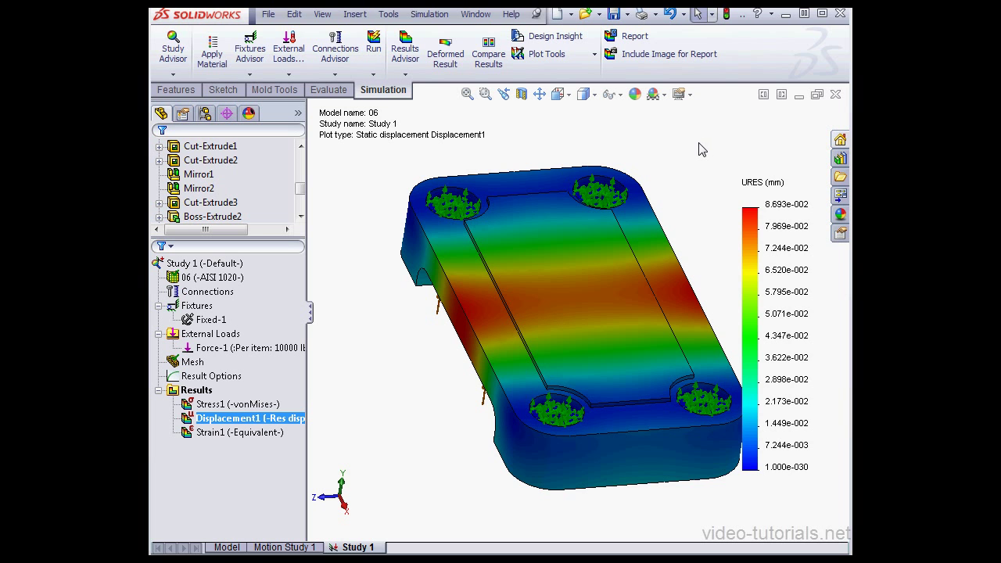
{"action": "mouse_move", "coordinate": [684, 207]}
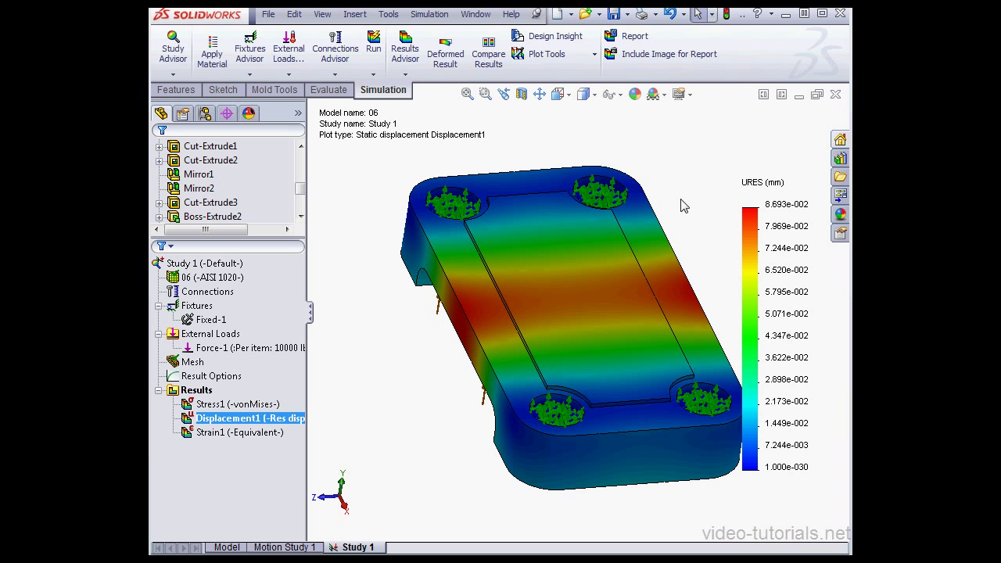
{"action": "mouse_move", "coordinate": [676, 222]}
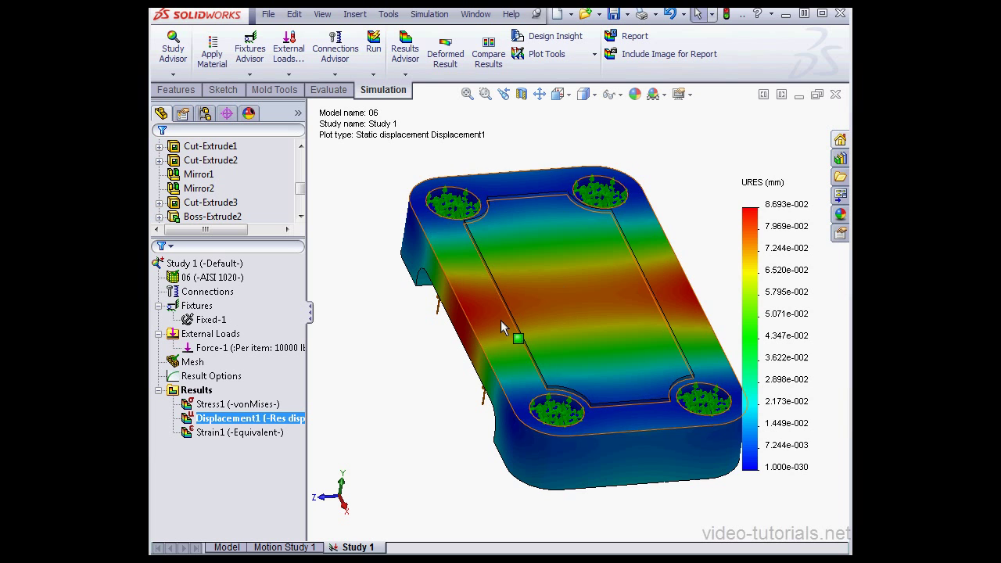
In the Model tab, unsuppress Fillet1 while Revolve1 and both patterns stay suppressed.
{"action": "left_click", "coordinate": [226, 548]}
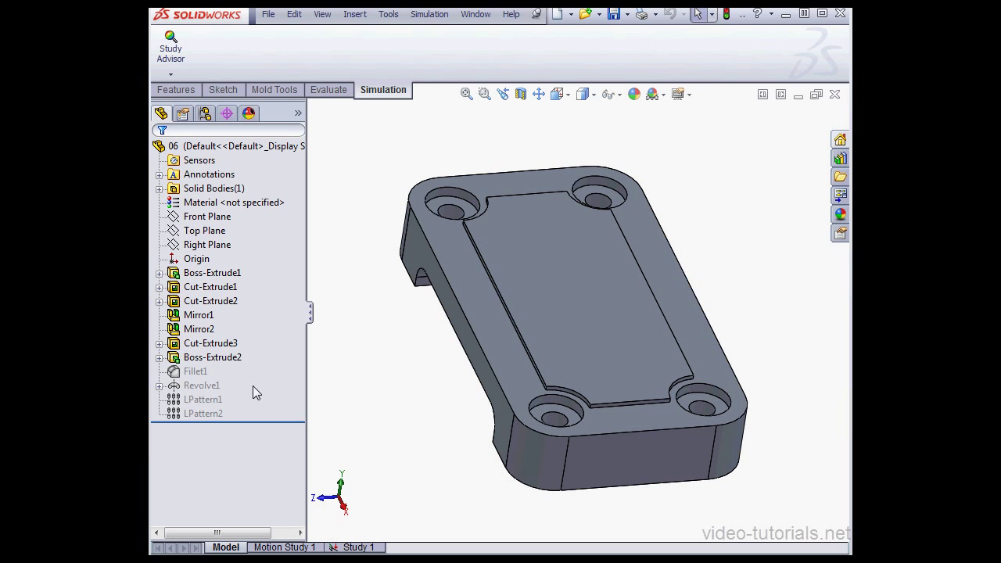
{"action": "mouse_move", "coordinate": [248, 383]}
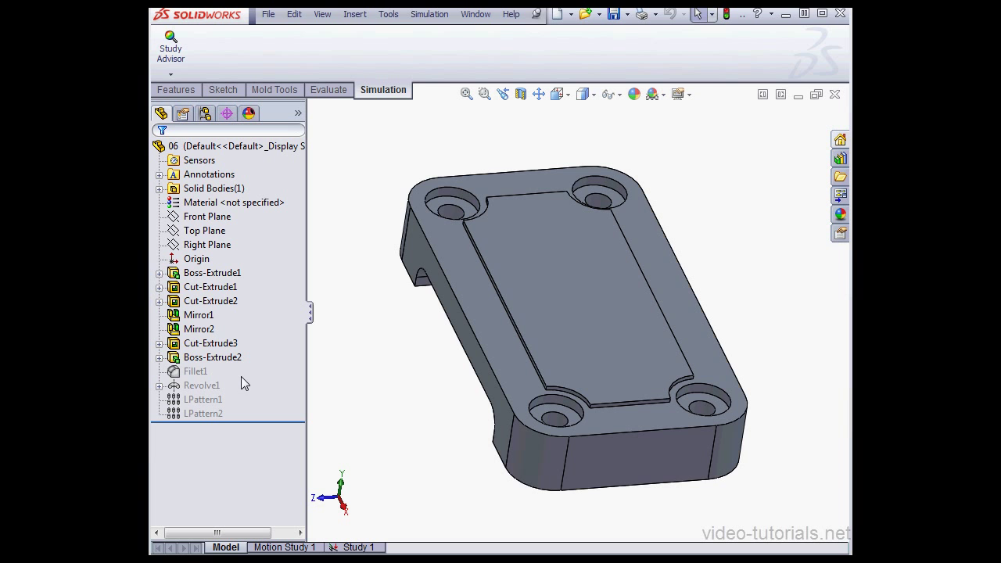
{"action": "right_click", "coordinate": [196, 371]}
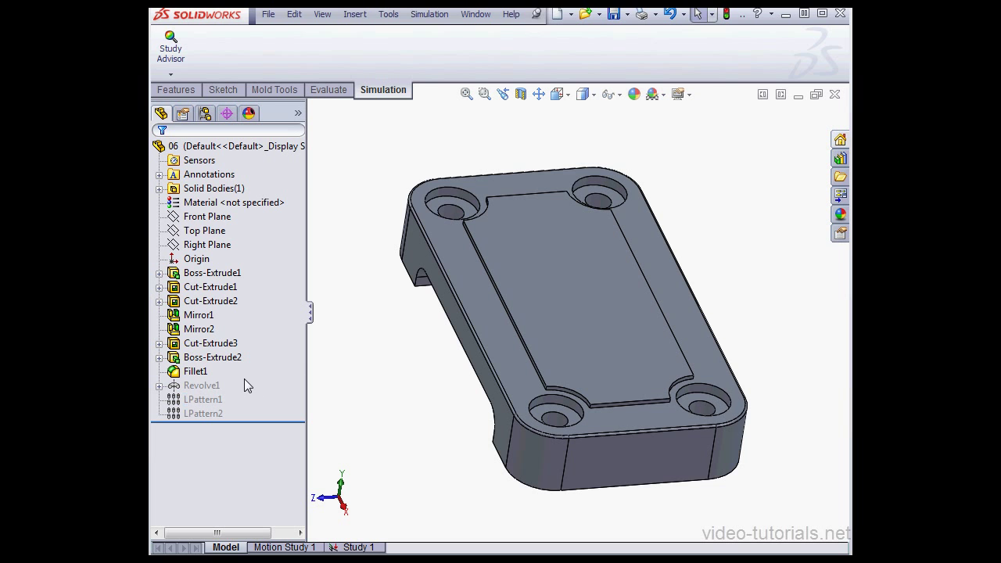
{"action": "left_click", "coordinate": [196, 371]}
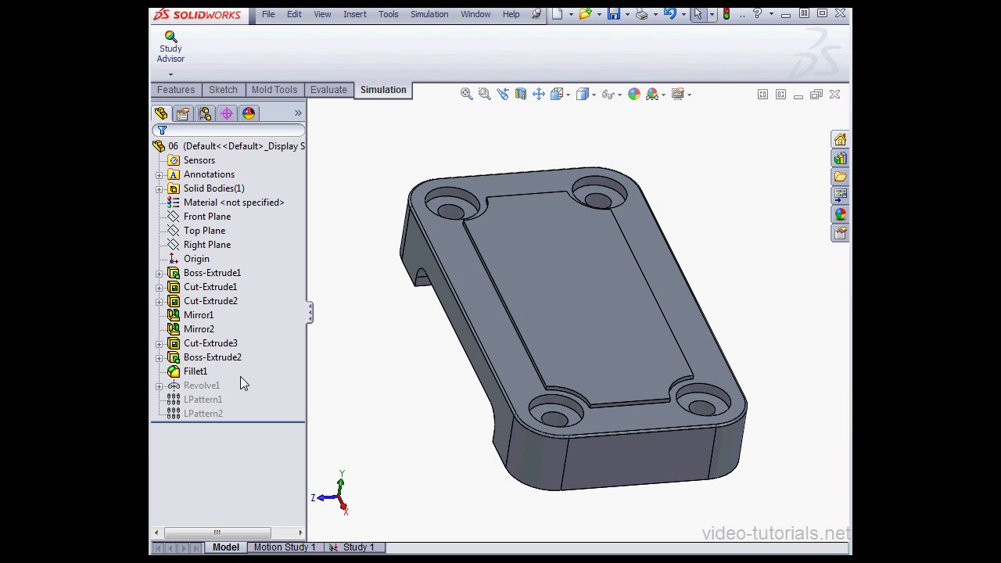
{"action": "mouse_move", "coordinate": [242, 382]}
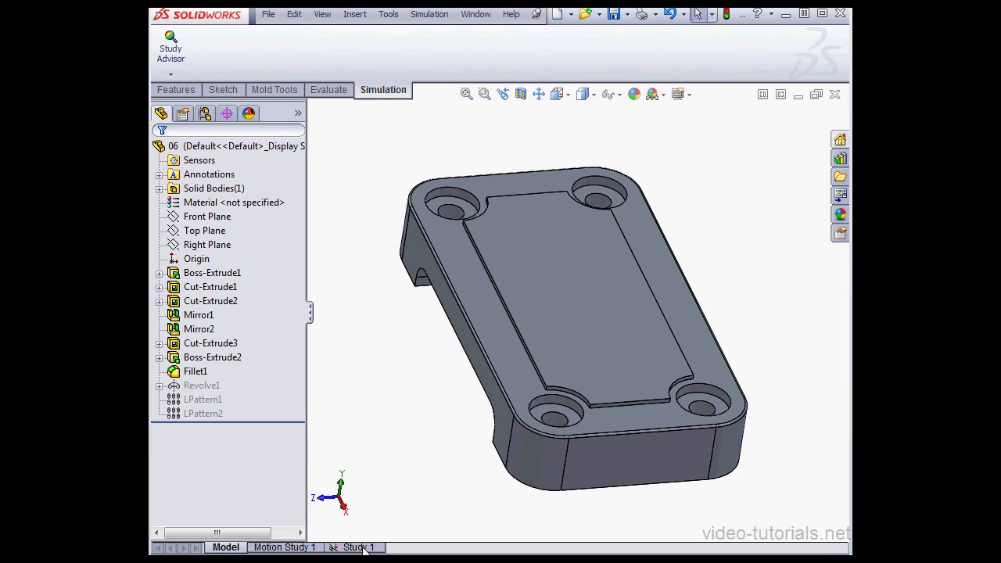
Create a new solid mesh for Study 1 on the filleted plate using default mesh settings.
{"action": "left_click", "coordinate": [354, 548]}
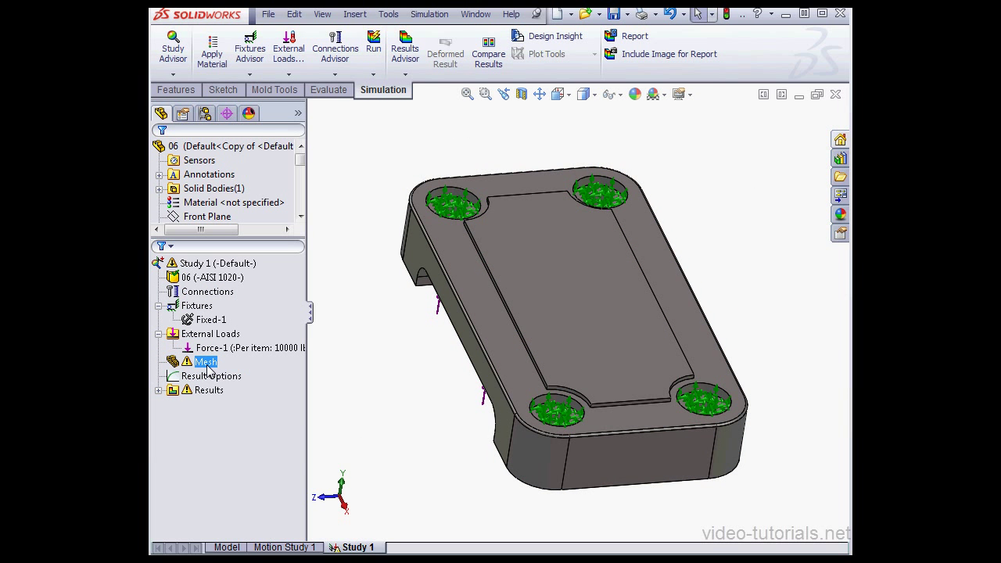
{"action": "right_click", "coordinate": [207, 361]}
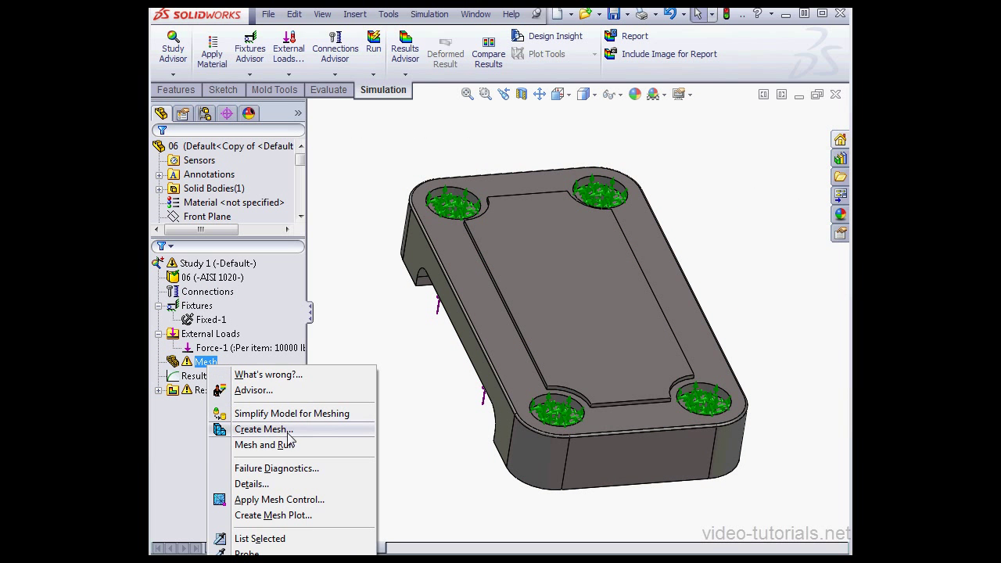
{"action": "left_click", "coordinate": [263, 429]}
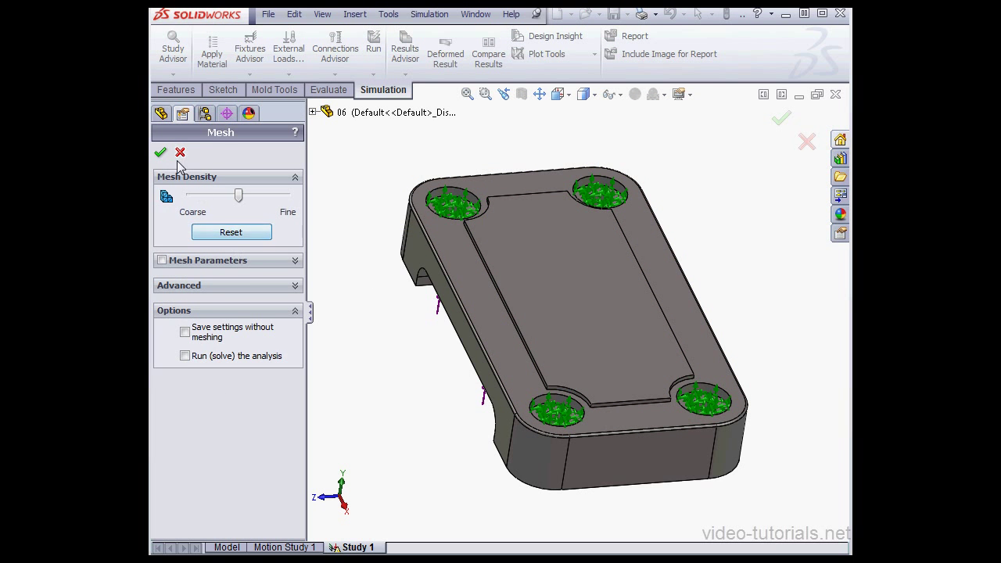
{"action": "left_click", "coordinate": [160, 153]}
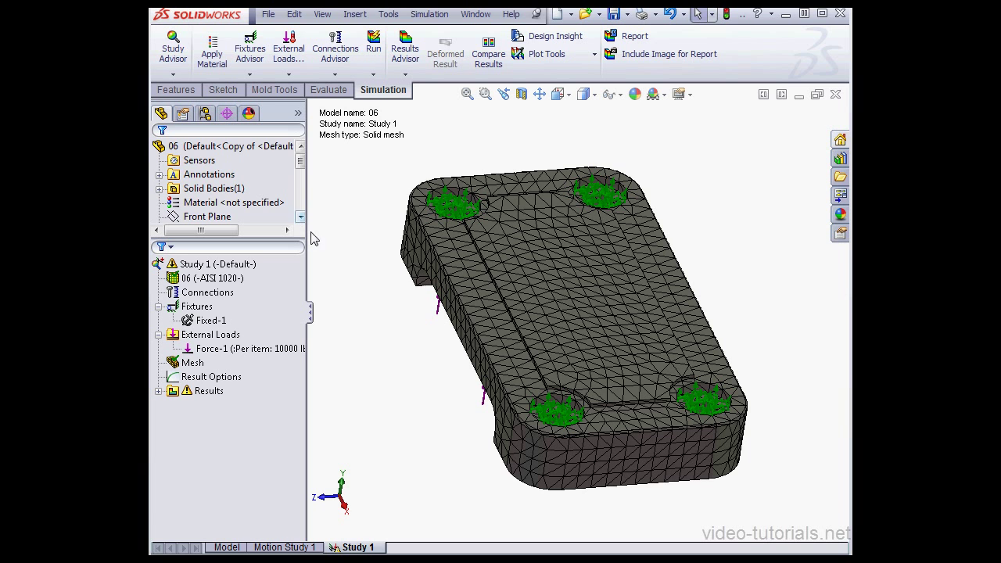
{"action": "left_click", "coordinate": [193, 363]}
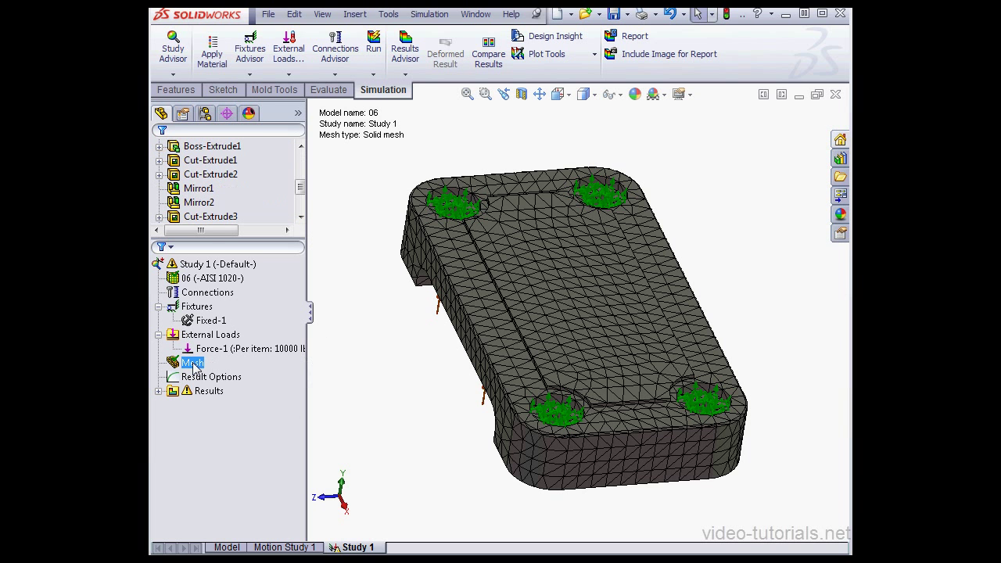
{"action": "right_click", "coordinate": [192, 363]}
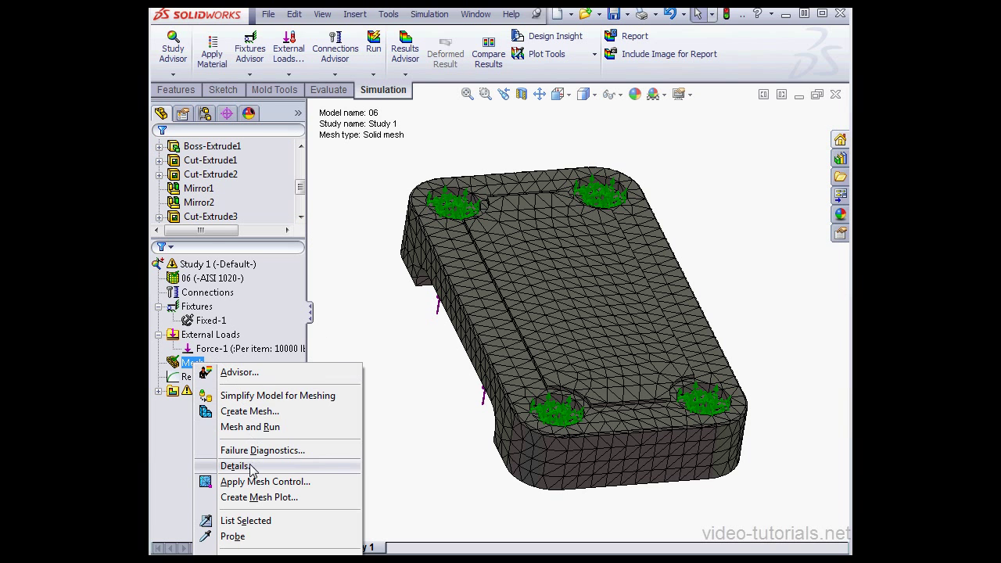
{"action": "left_click", "coordinate": [234, 466]}
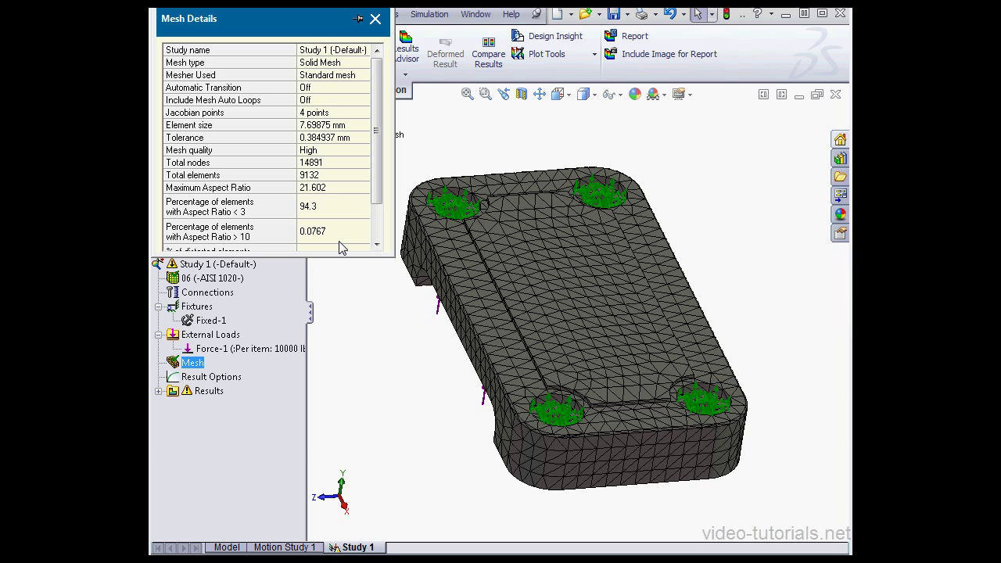
{"action": "mouse_move", "coordinate": [310, 180]}
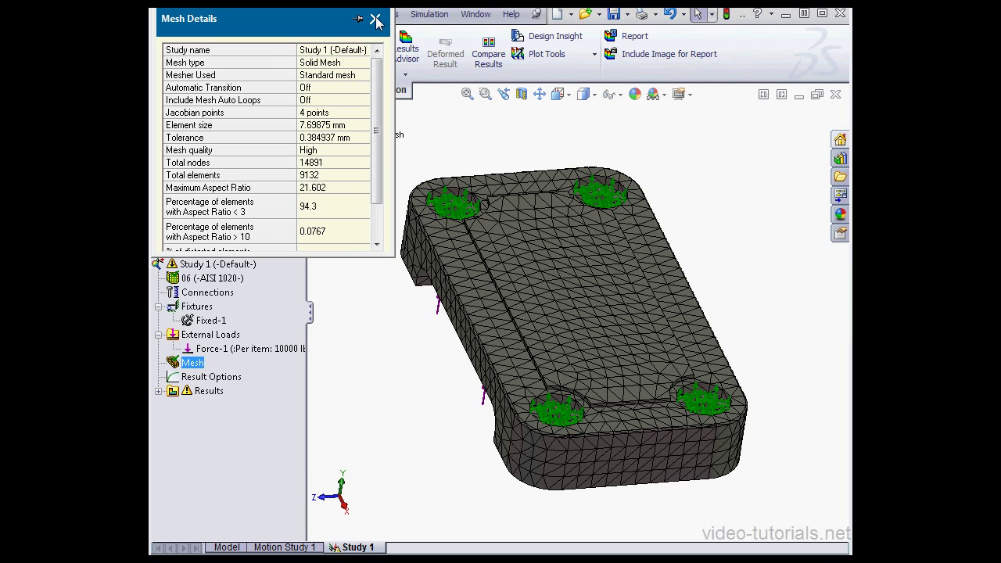
{"action": "left_click", "coordinate": [376, 19]}
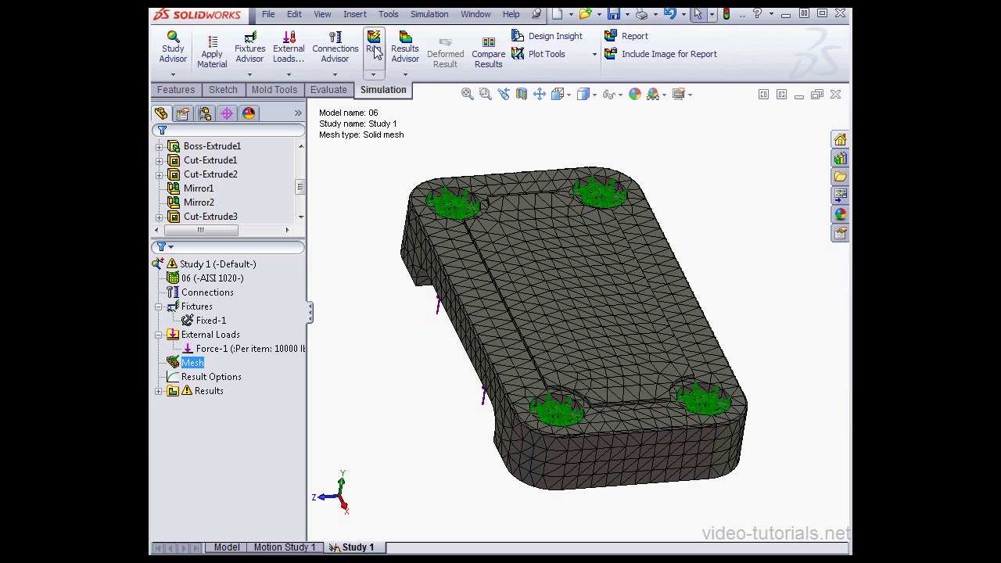
Run Study 1 on the new mesh and display the Displacement1 results plot.
{"action": "left_click", "coordinate": [372, 43]}
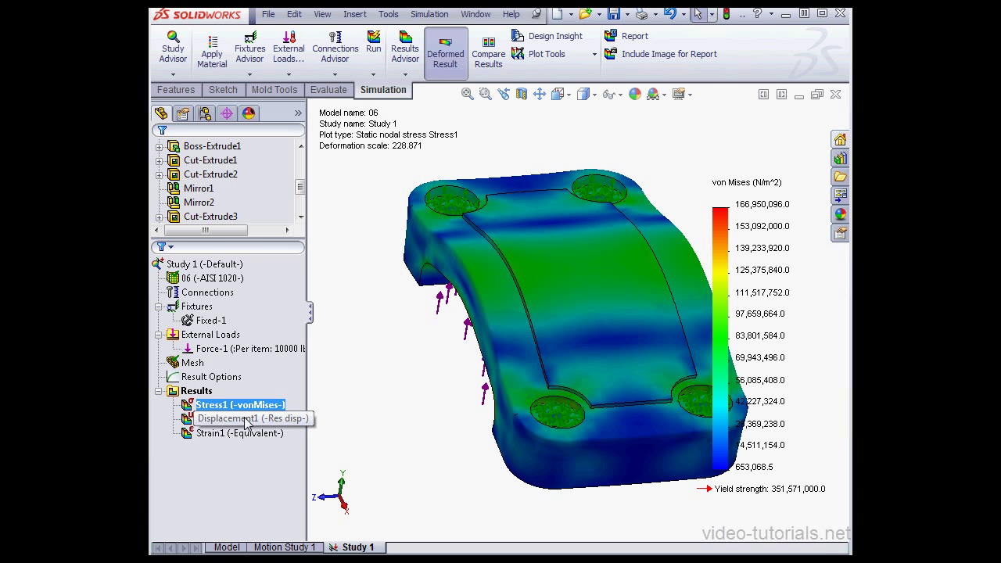
{"action": "double_click", "coordinate": [229, 420]}
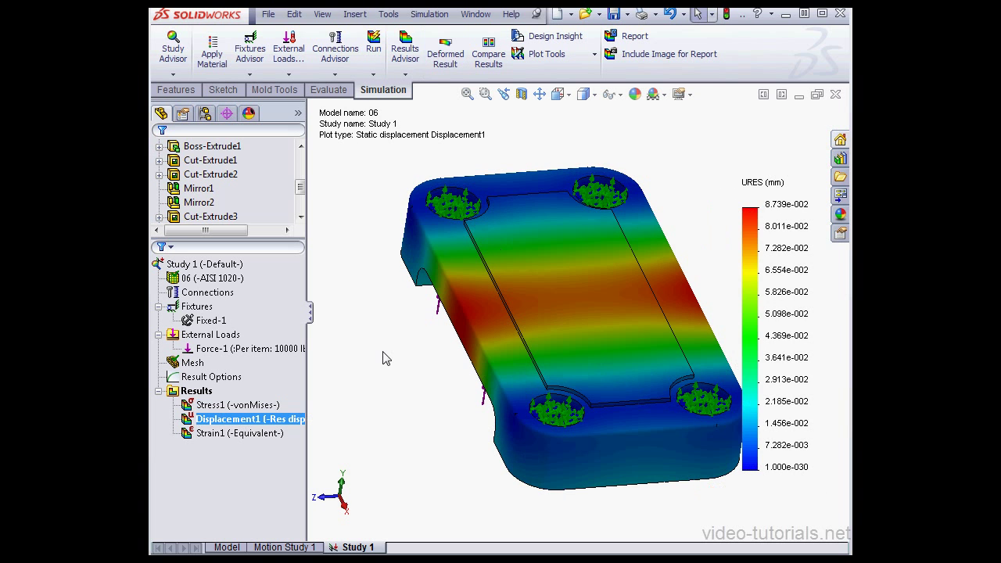
{"action": "mouse_move", "coordinate": [400, 349]}
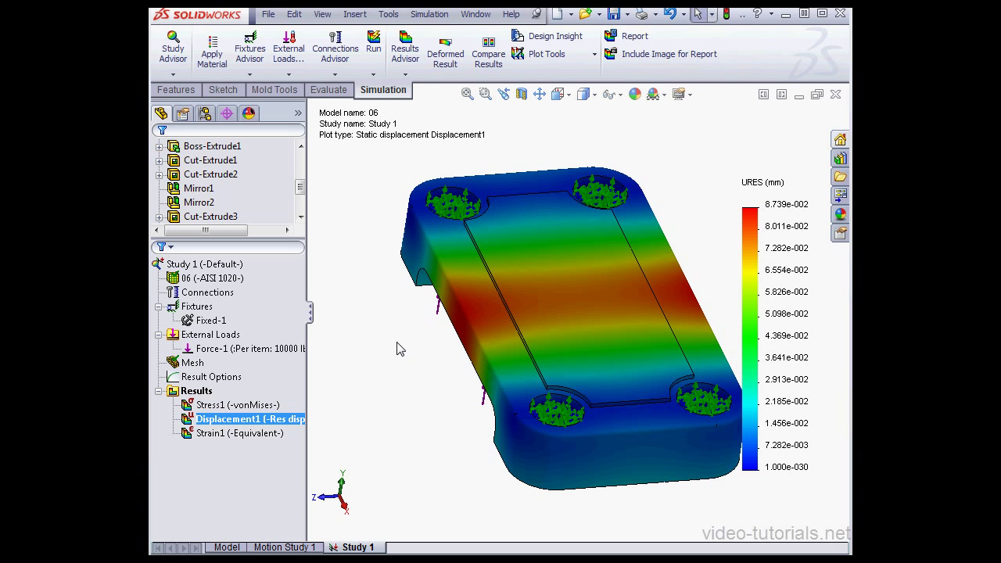